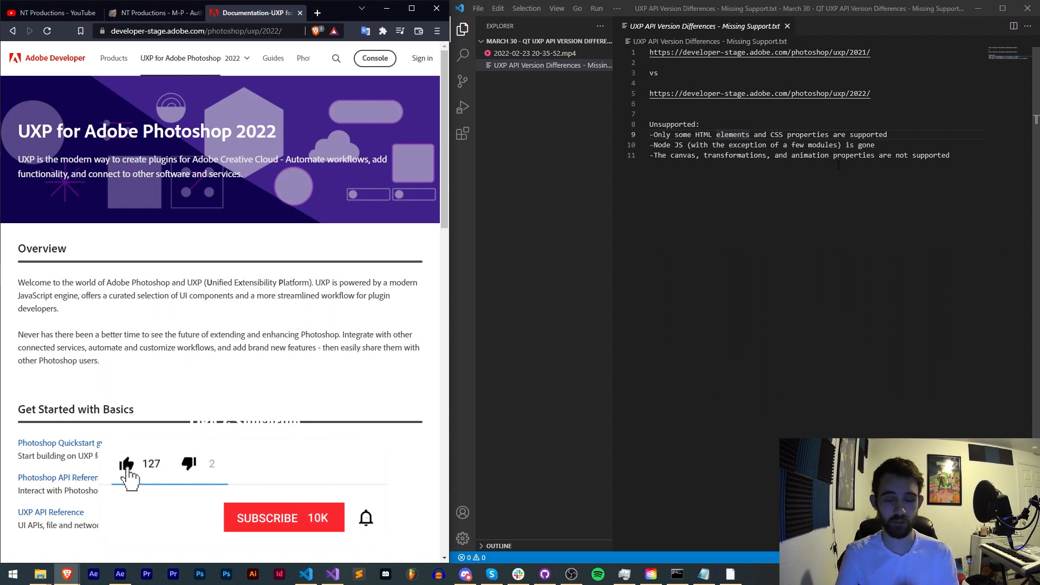
- Browse the 2022 UXP for Photoshop overview page from the desktop
click(284, 518)
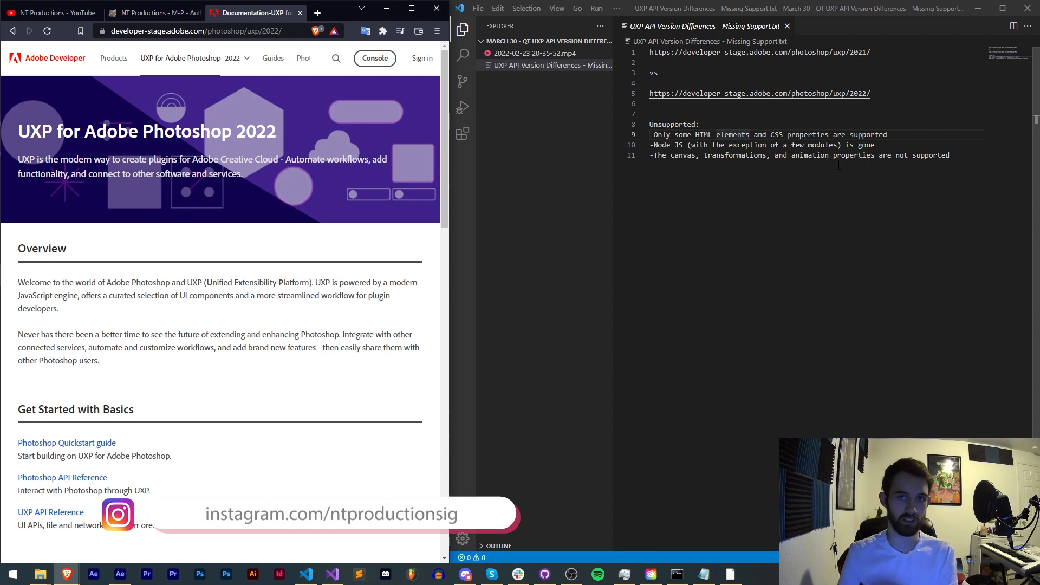
click(464, 574)
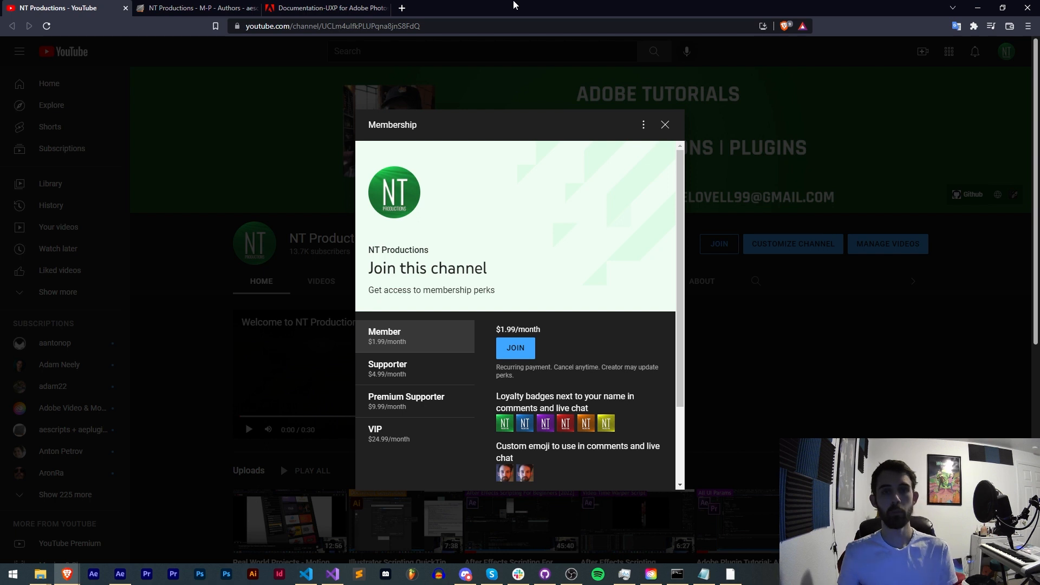
scroll(down, 3)
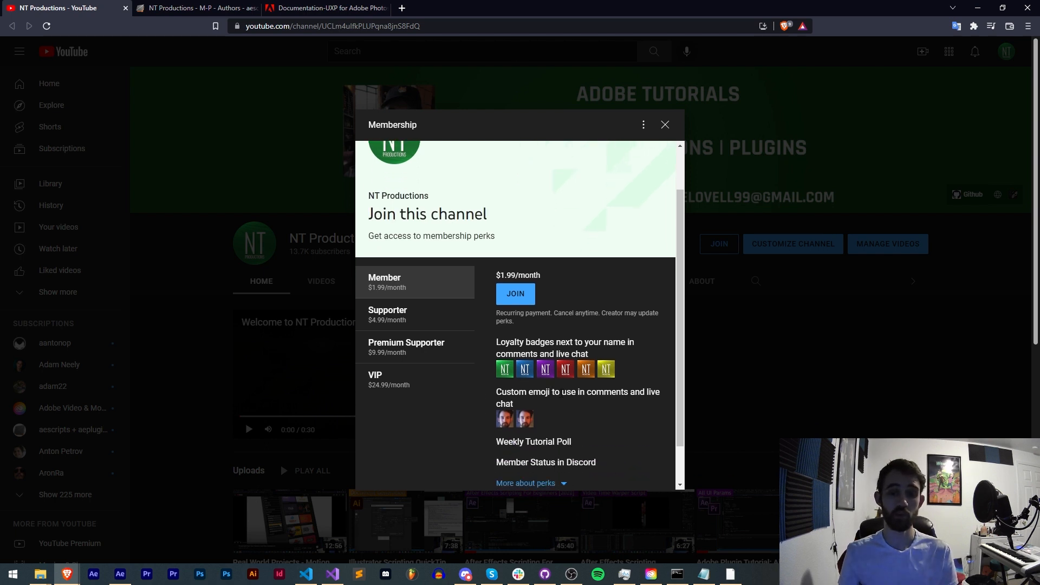
mouse_move(448, 338)
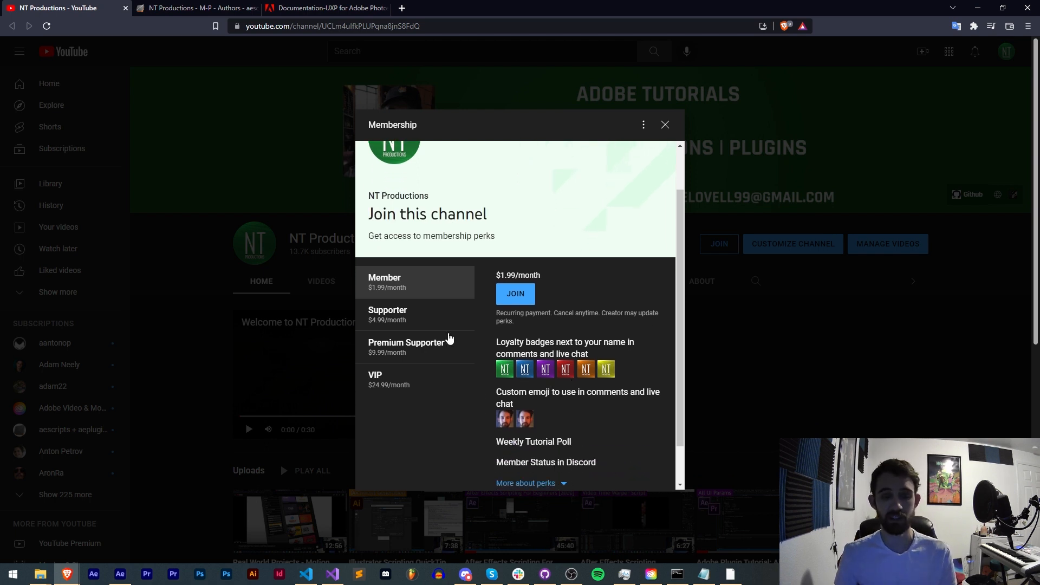
mouse_move(204, 237)
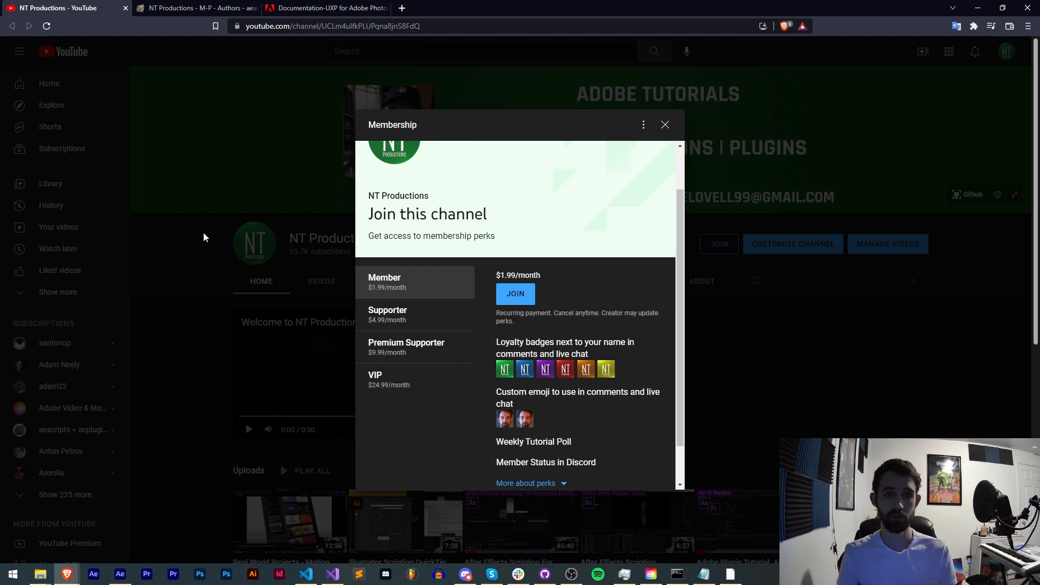
- Open the 2021 UXP for Photoshop docs in a new browser tab via the version switcher
click(193, 7)
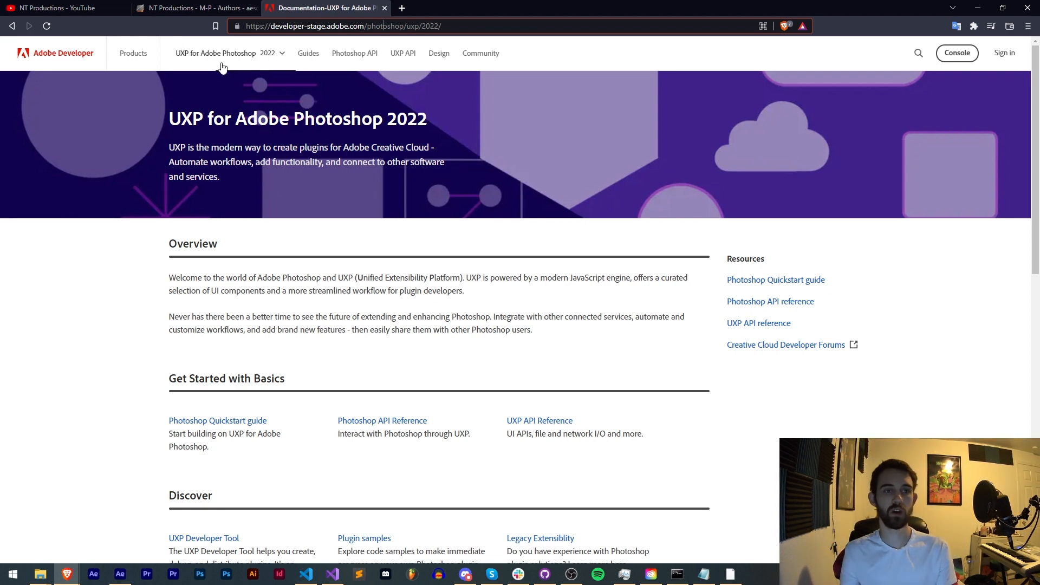
mouse_move(274, 63)
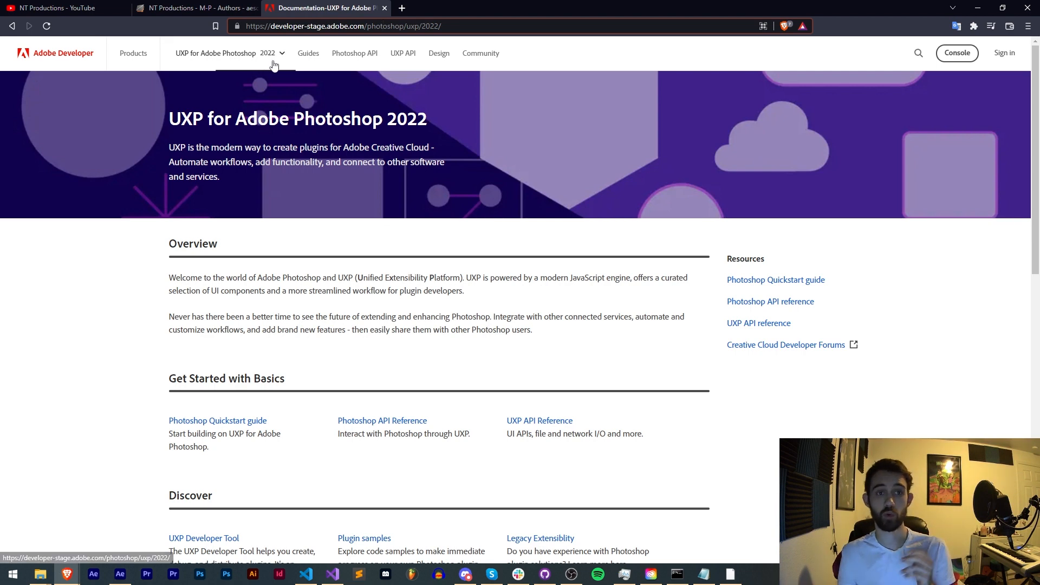
click(268, 53)
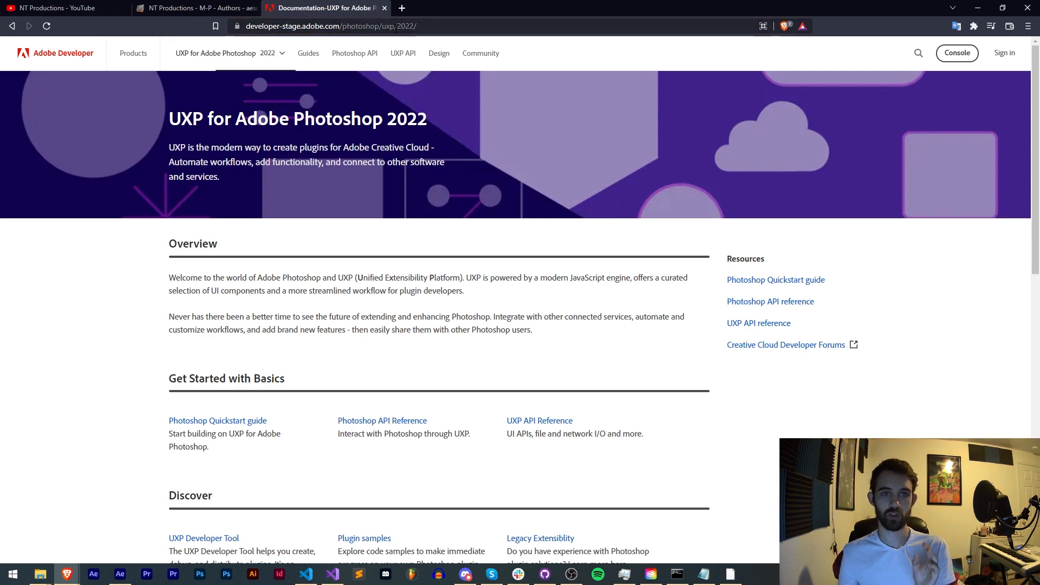
mouse_move(375, 84)
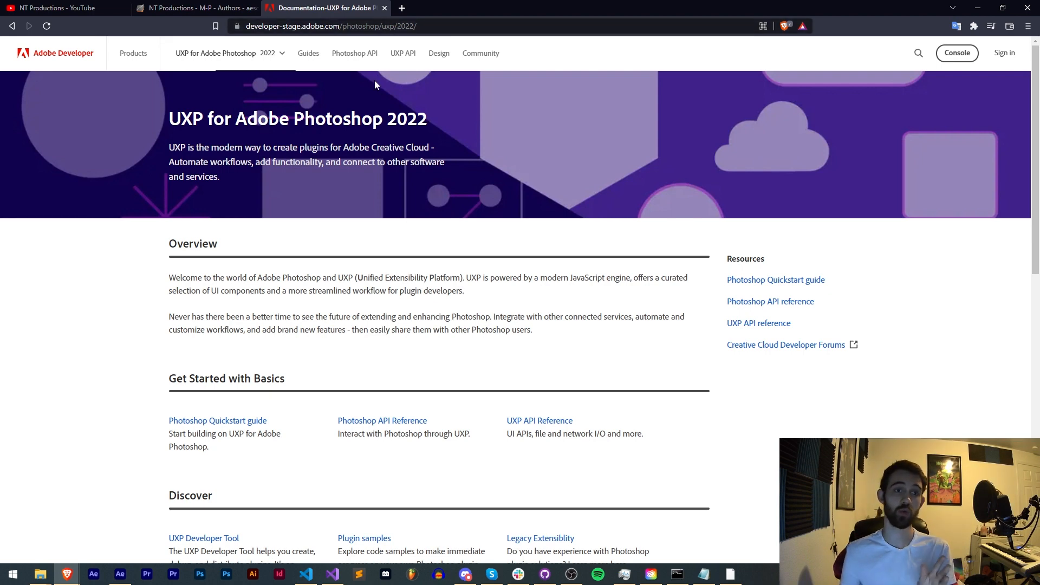
click(271, 53)
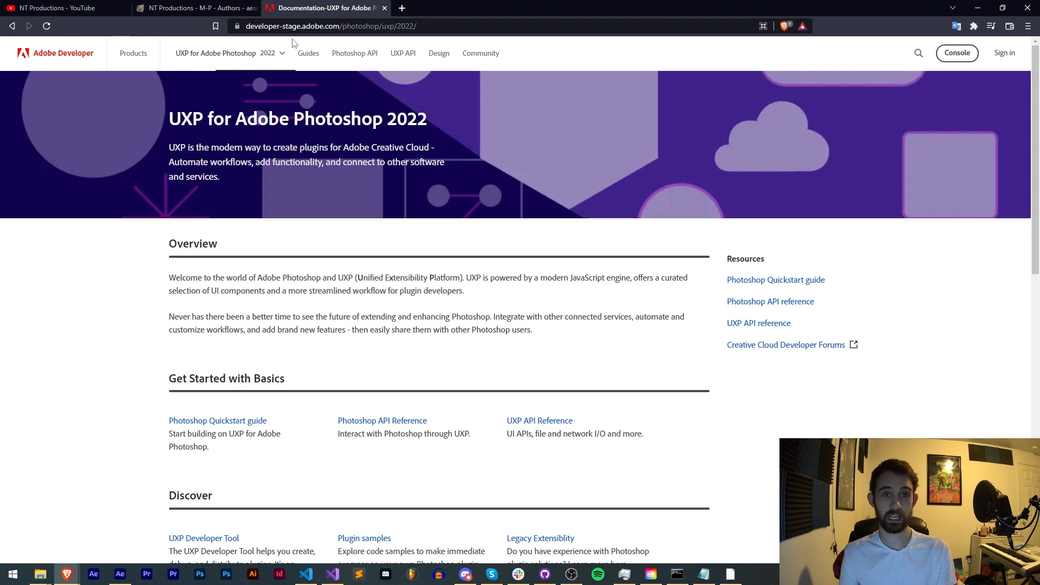
mouse_move(261, 59)
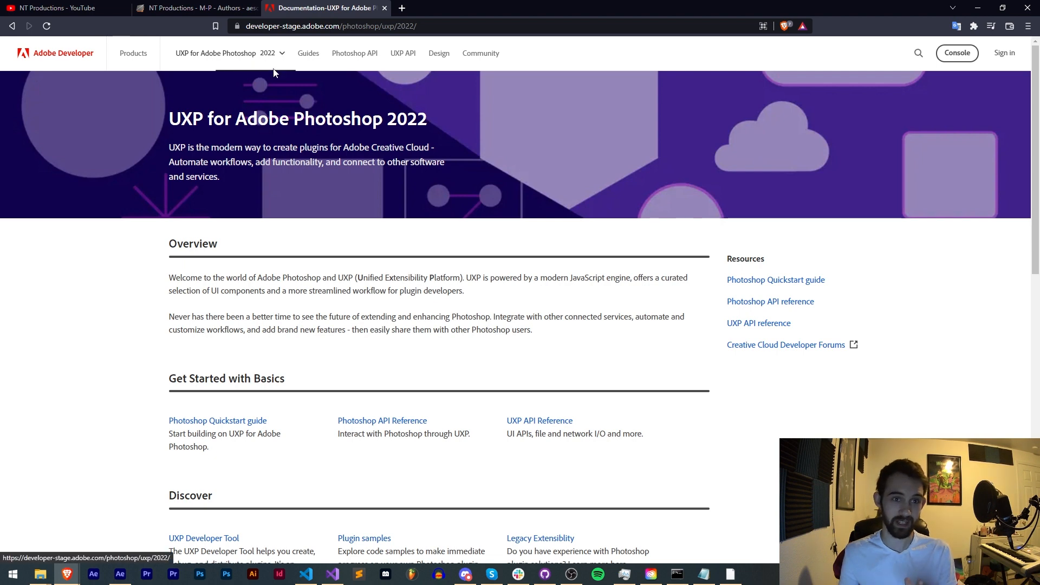
mouse_move(308, 53)
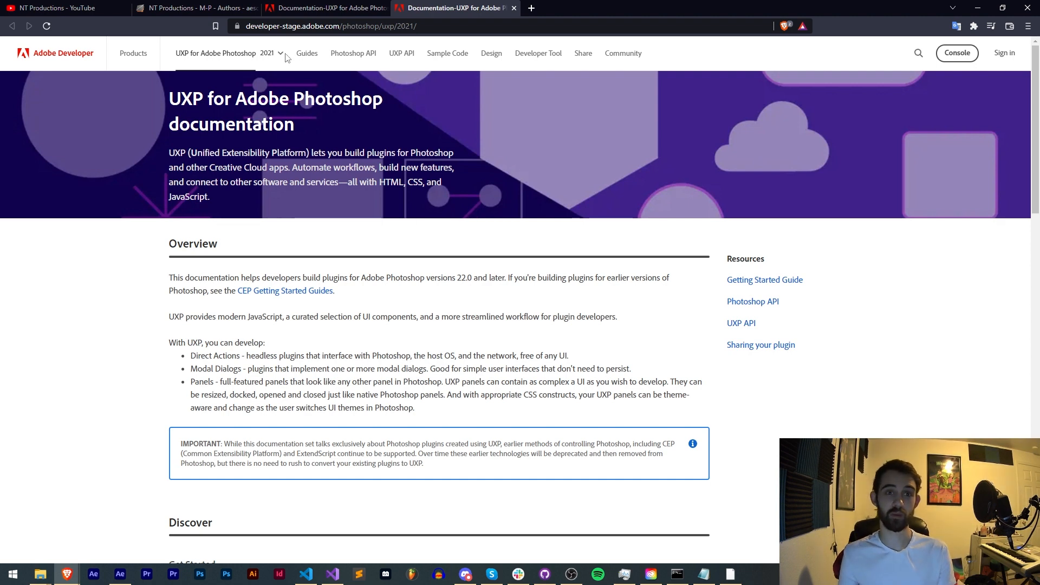
mouse_move(371, 87)
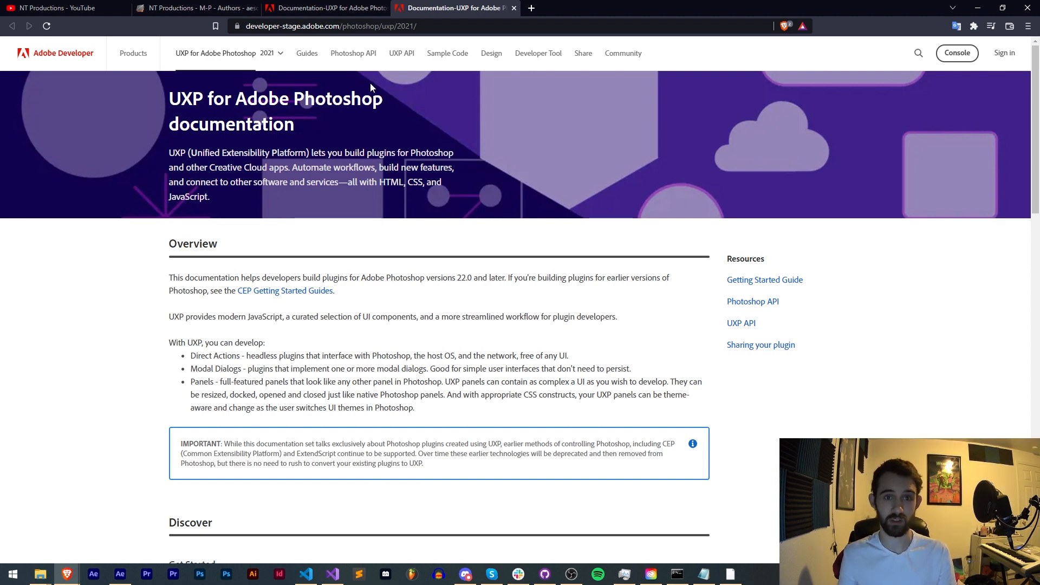
mouse_move(619, 42)
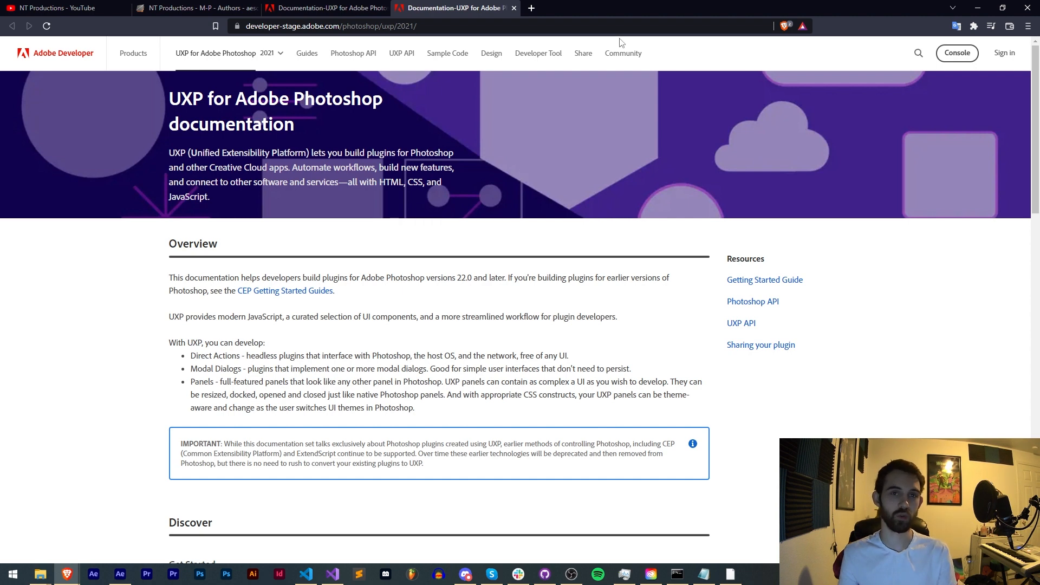
mouse_move(640, 4)
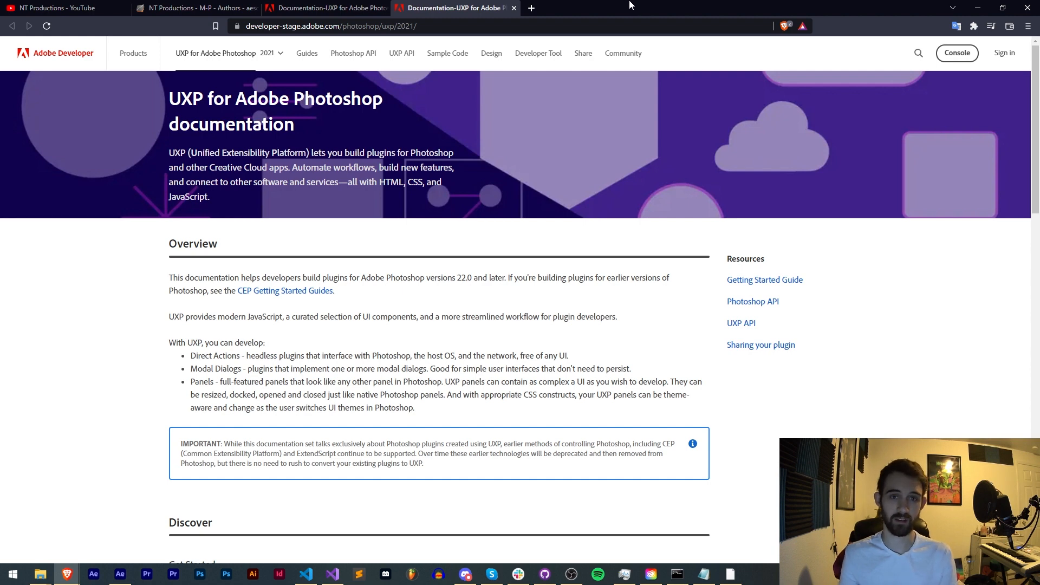
mouse_move(327, 135)
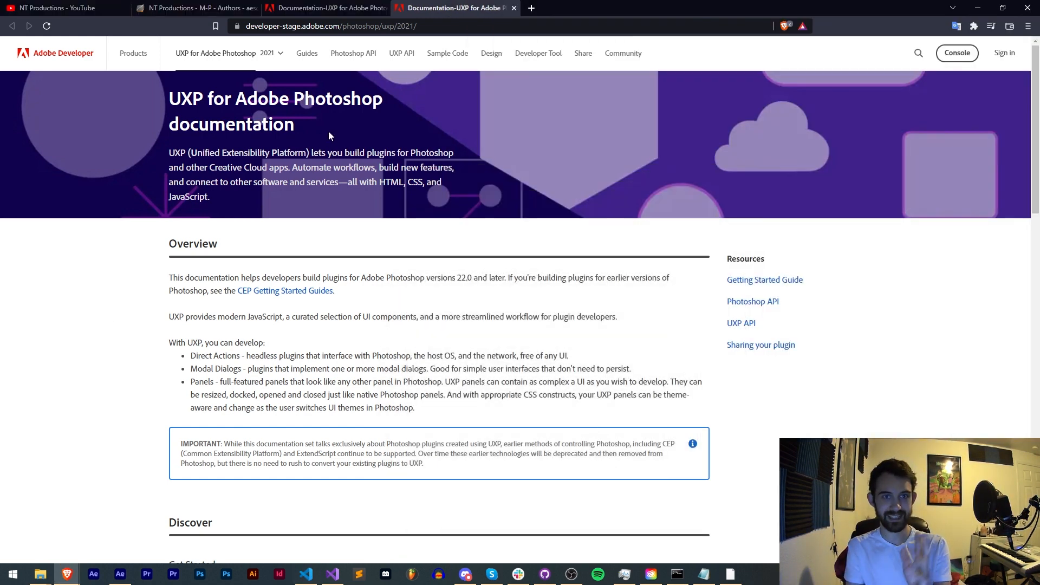
- Open the 2022 Photoshop API reference, then switch to the 2021 documentation from the version list
click(325, 8)
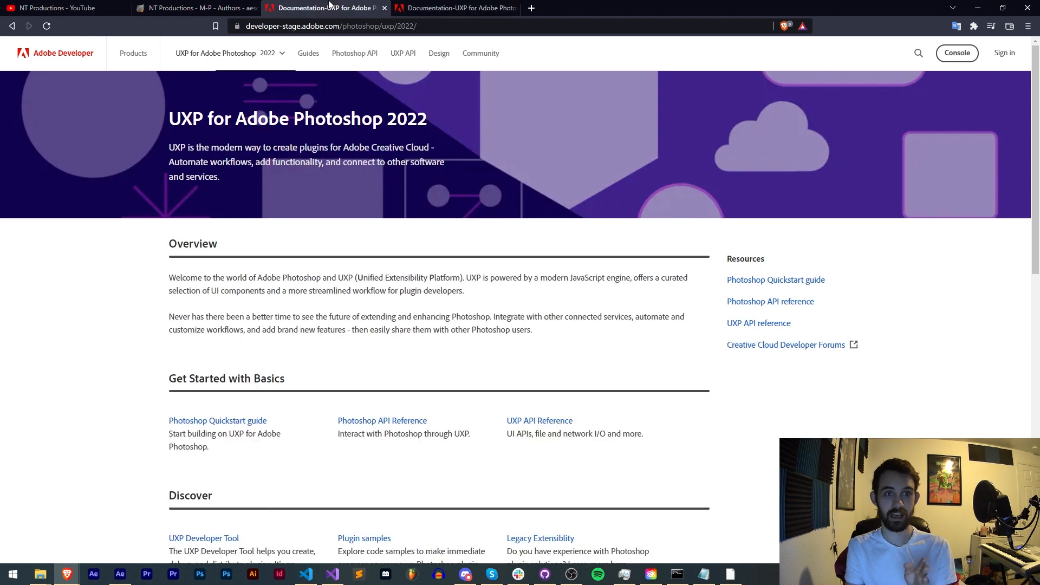
mouse_move(308, 53)
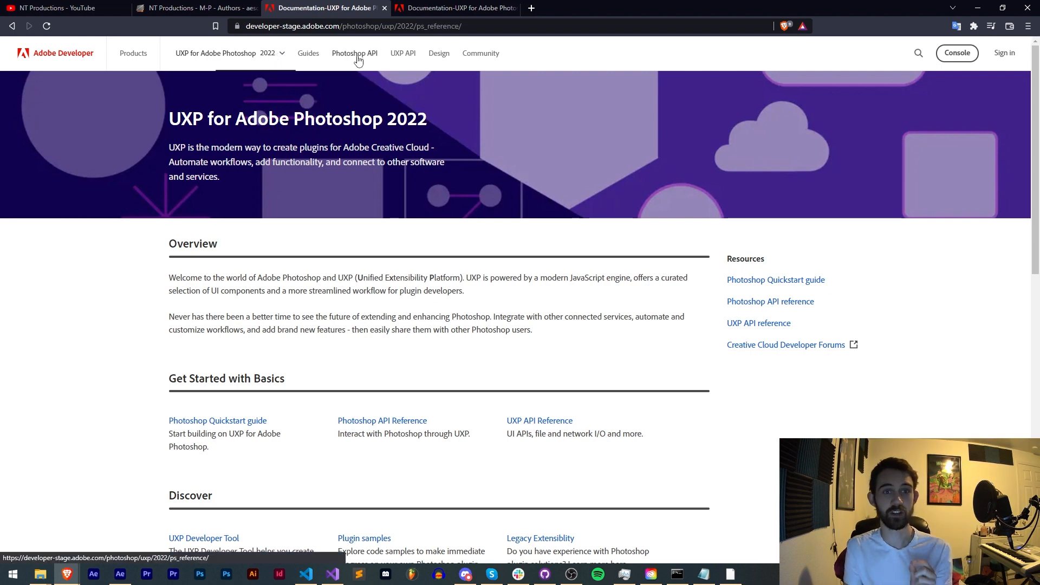
click(353, 53)
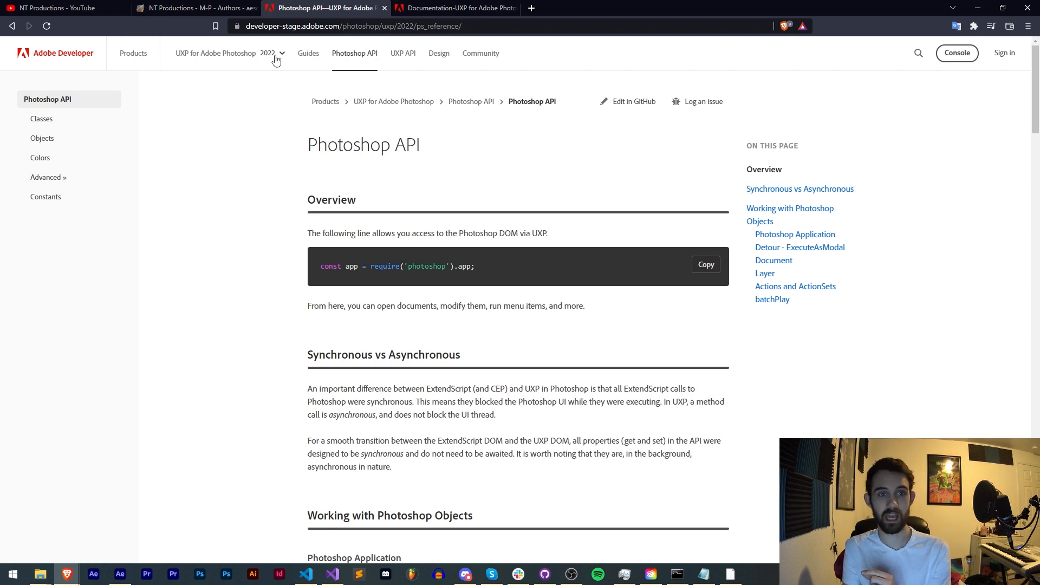
click(270, 53)
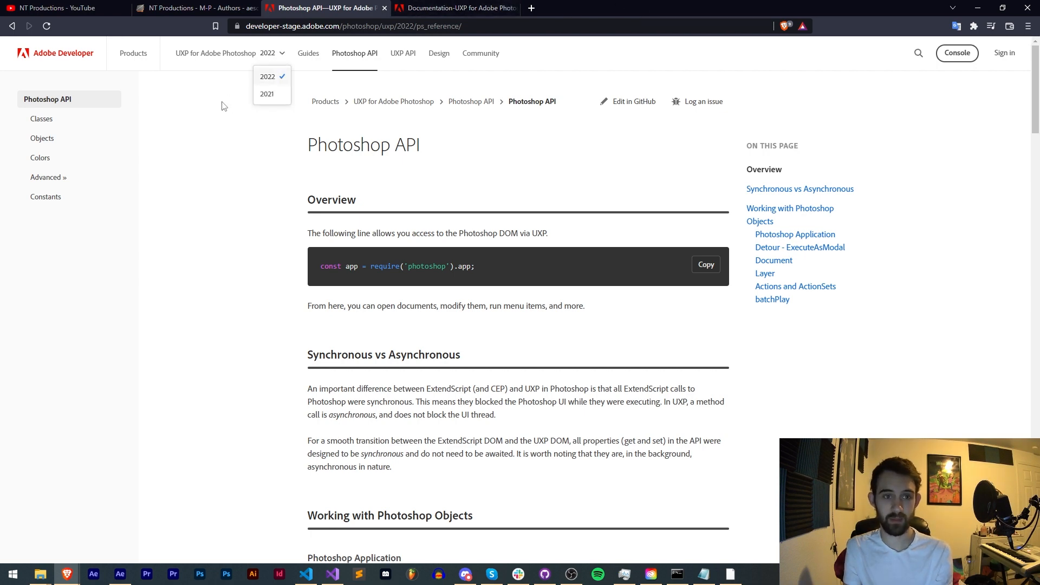
click(266, 93)
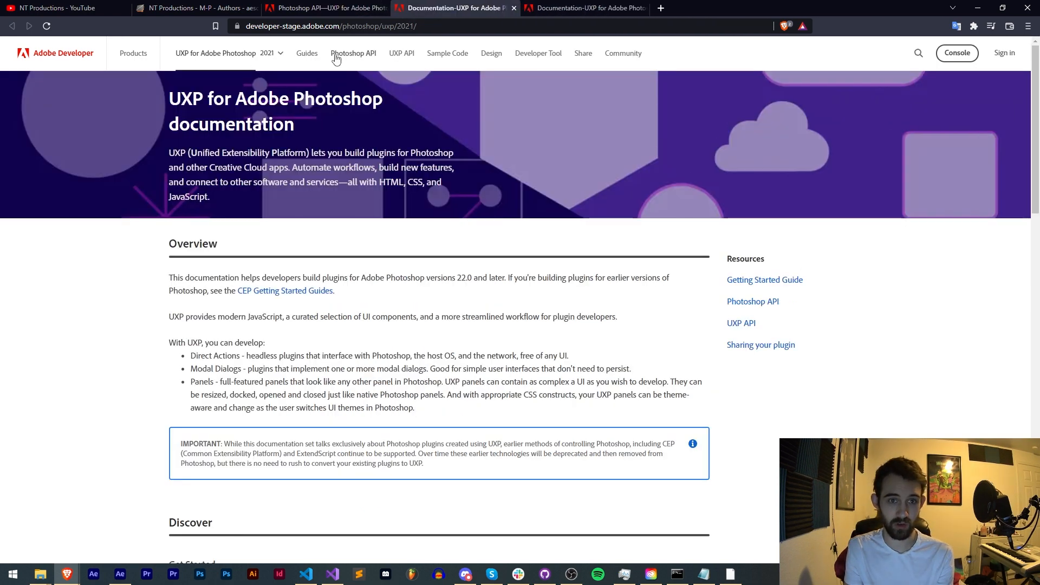
- Open the Photoshop API Classes > Document page in both 2021 and 2022 docs, re-docking the 2021 window
click(353, 53)
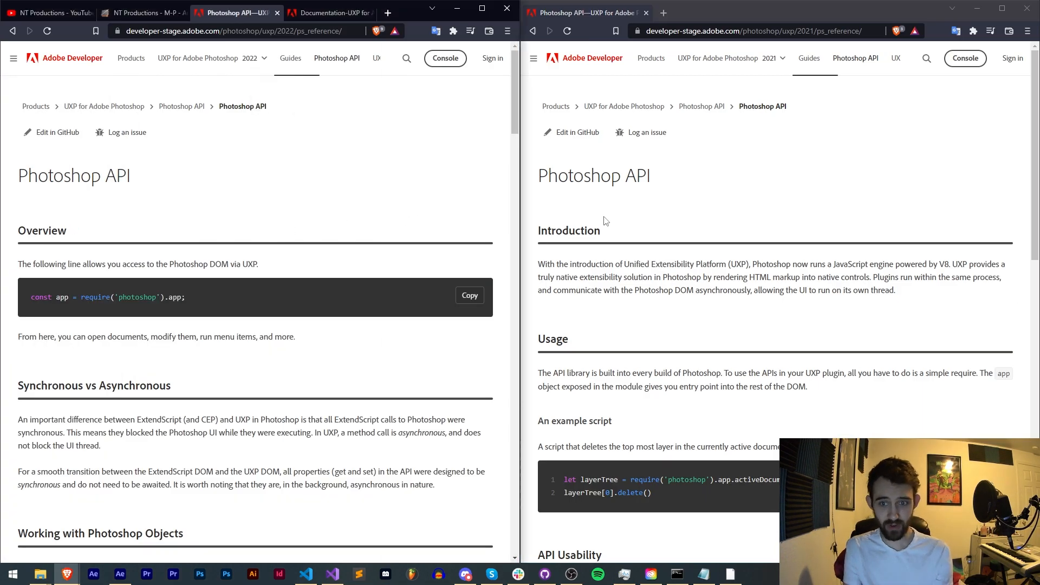
scroll(down, 3)
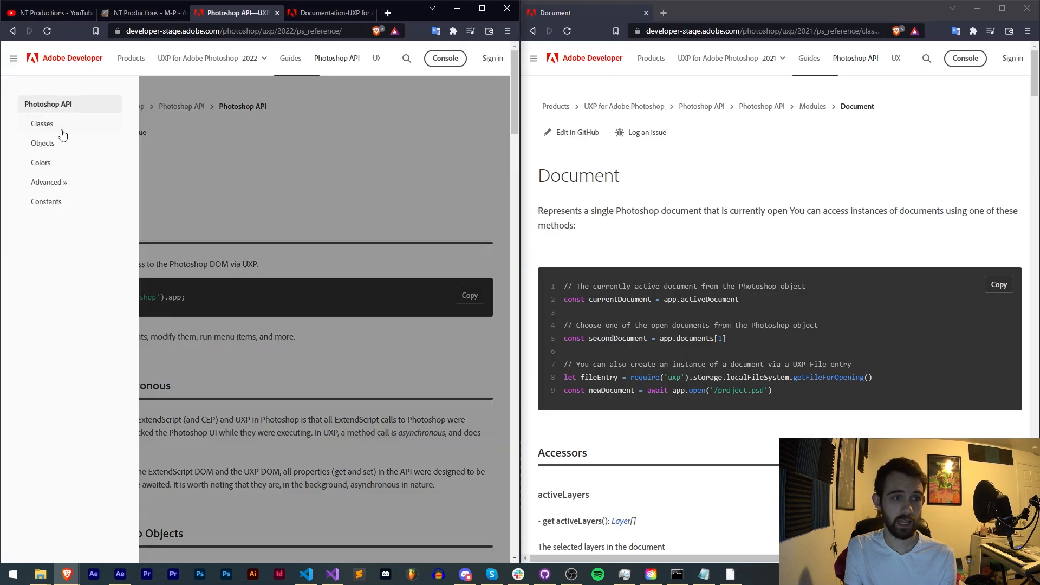
click(42, 123)
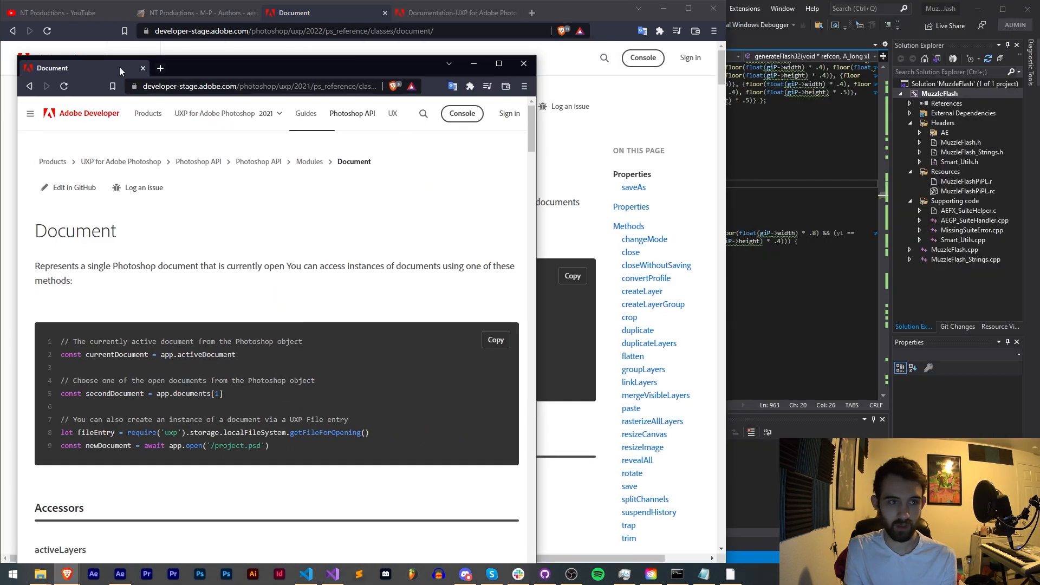
click(498, 63)
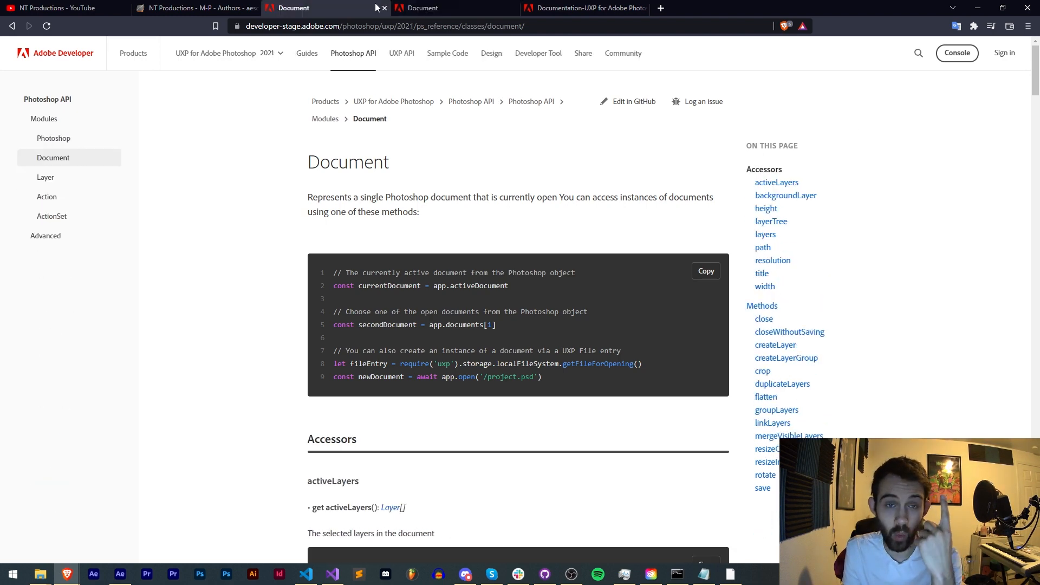
mouse_move(44, 119)
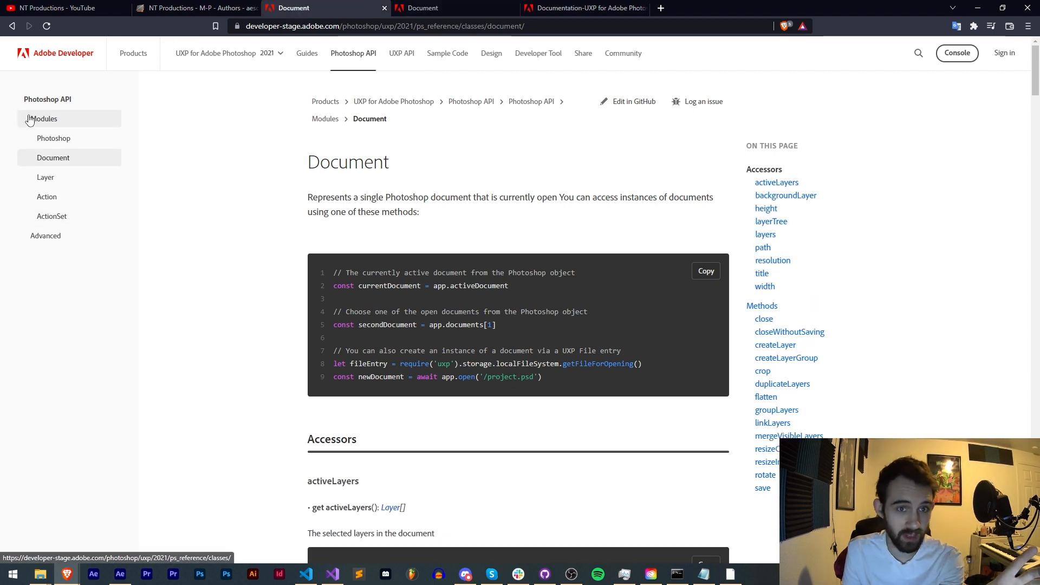
mouse_move(47, 196)
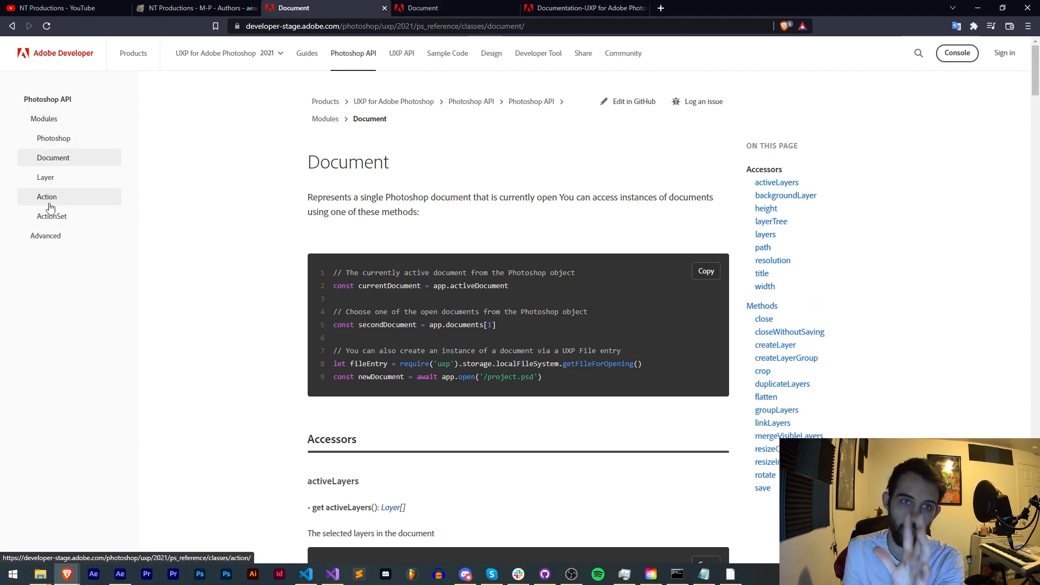
mouse_move(51, 215)
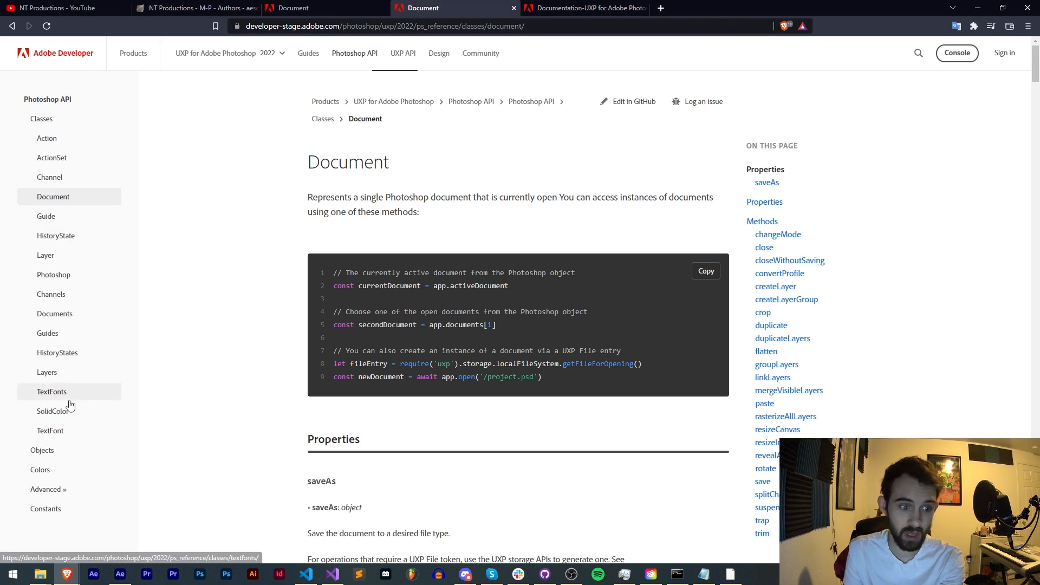
mouse_move(74, 430)
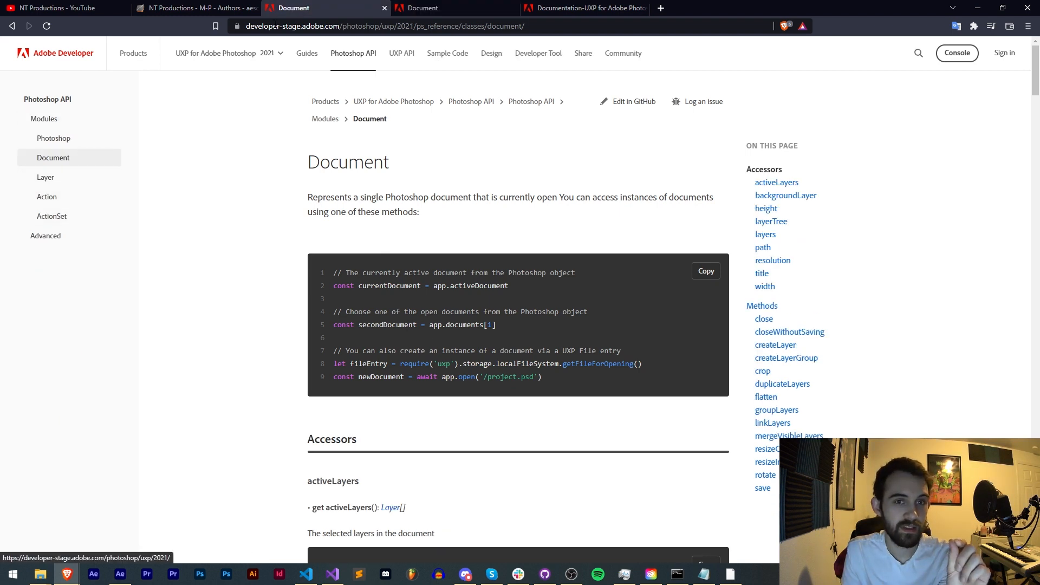
mouse_move(431, 8)
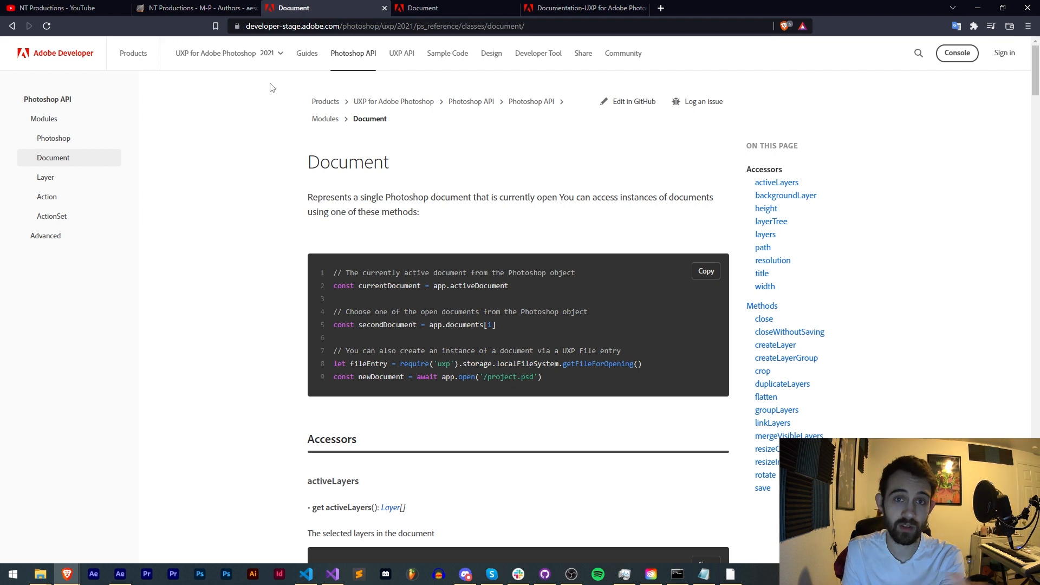
mouse_move(47, 171)
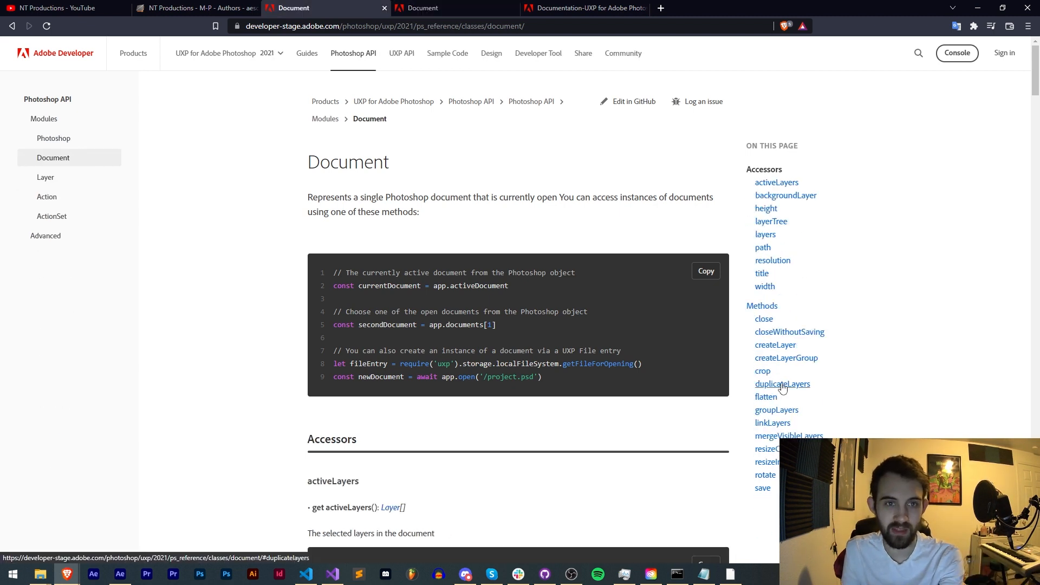
- Jump to the duplicateLayers method in the Document class reference
click(455, 8)
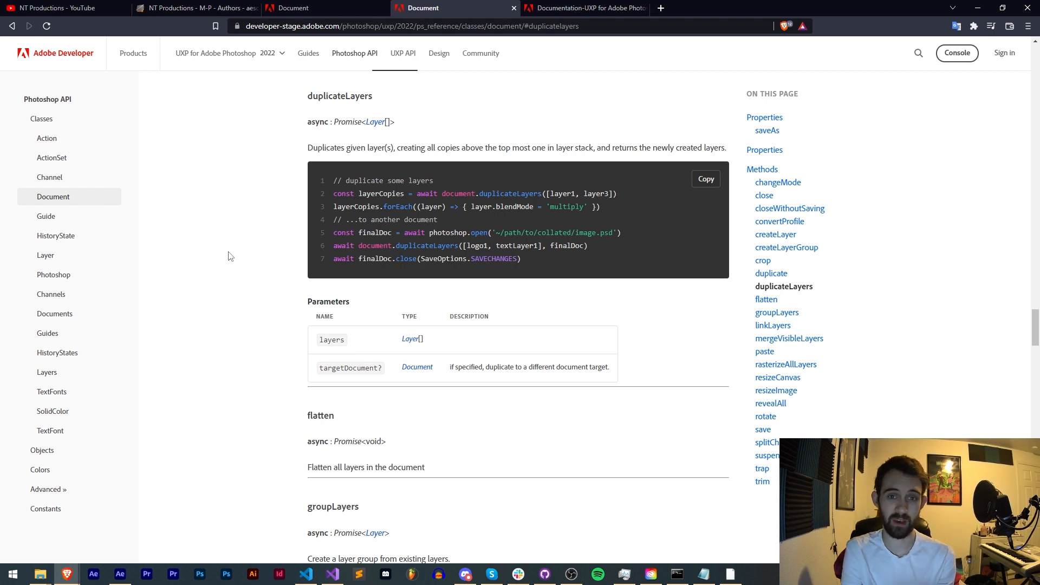
- Go to the saveAs property under Properties and review its file-type example code
click(767, 130)
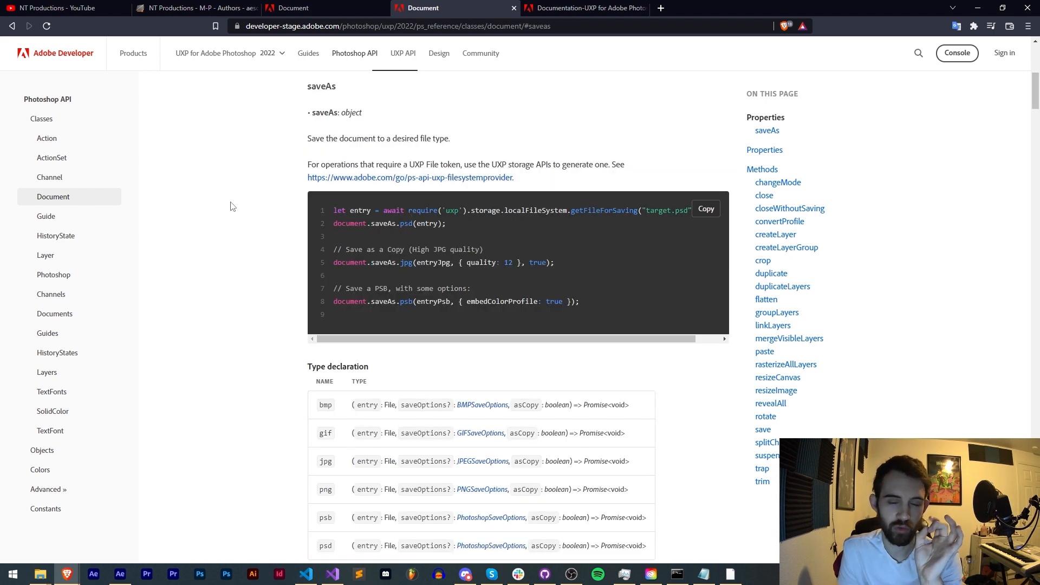
scroll(up, 3)
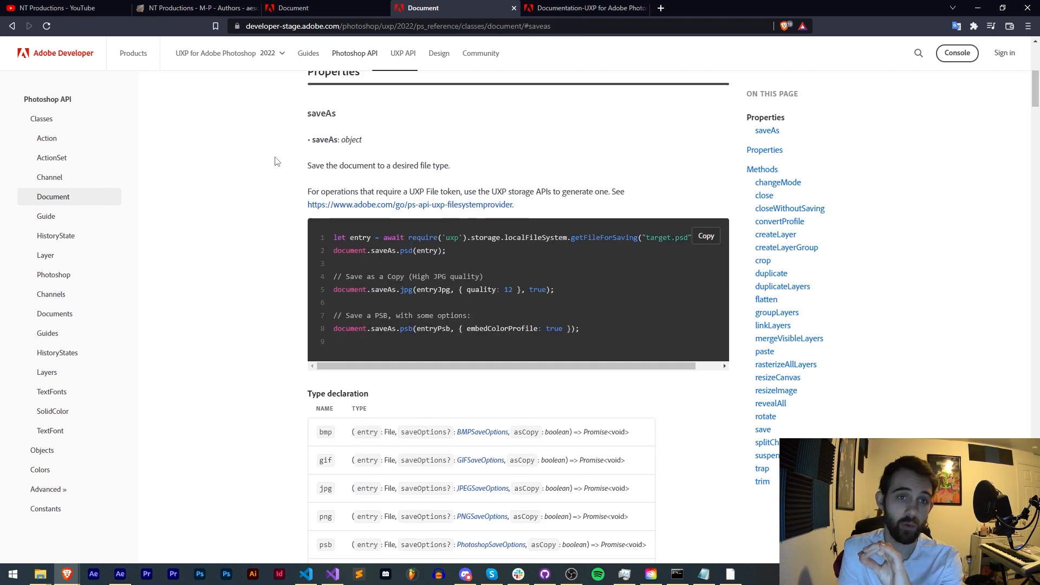
scroll(up, 3)
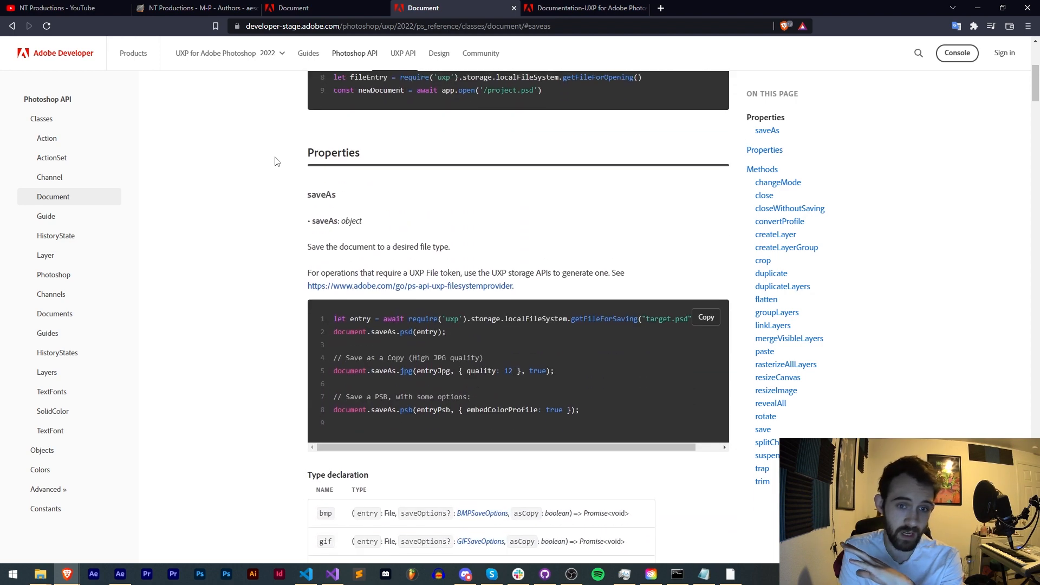
scroll(down, 3)
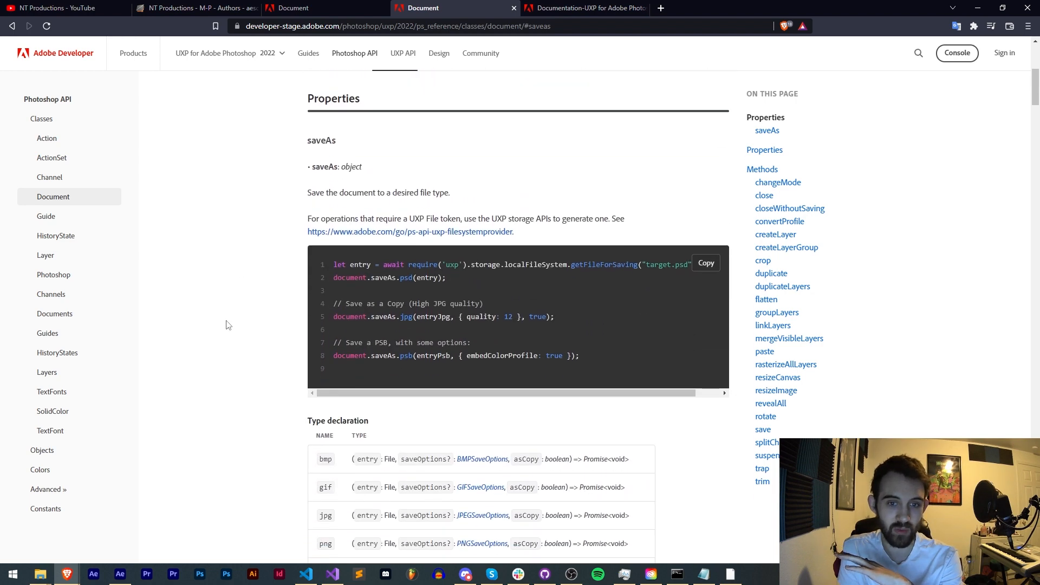
scroll(up, 3)
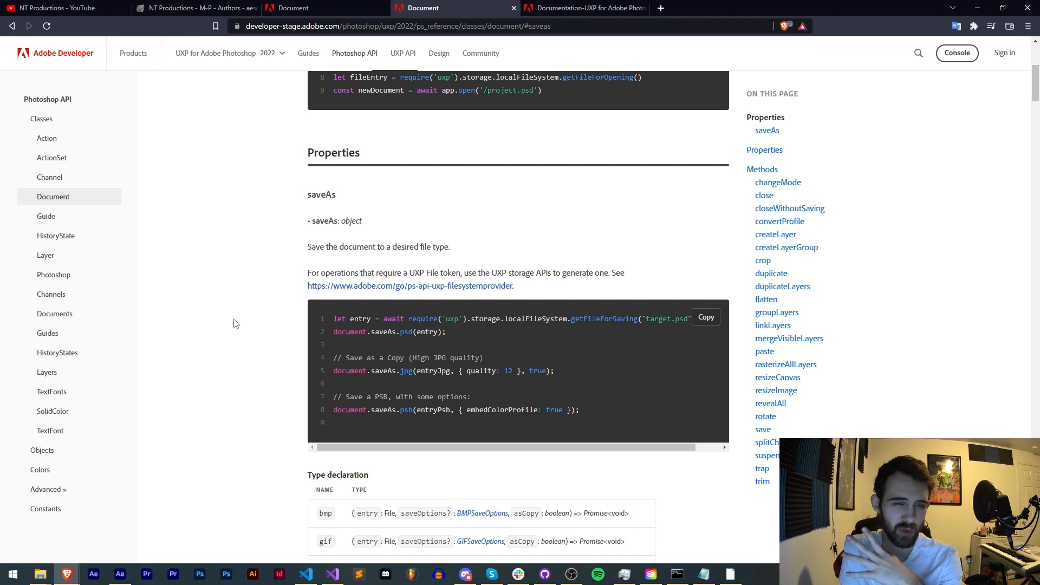
mouse_move(346, 241)
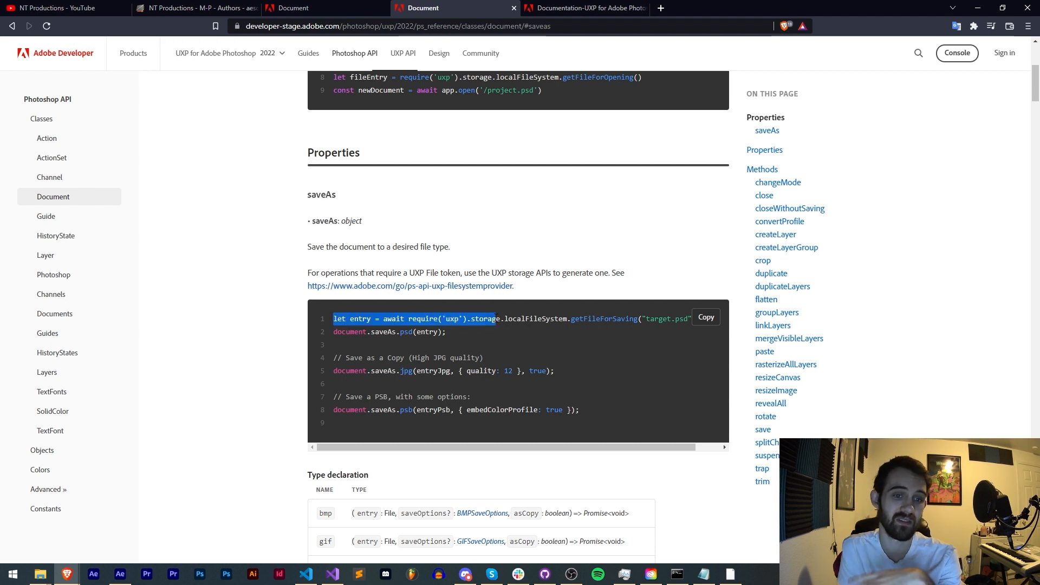
click(621, 331)
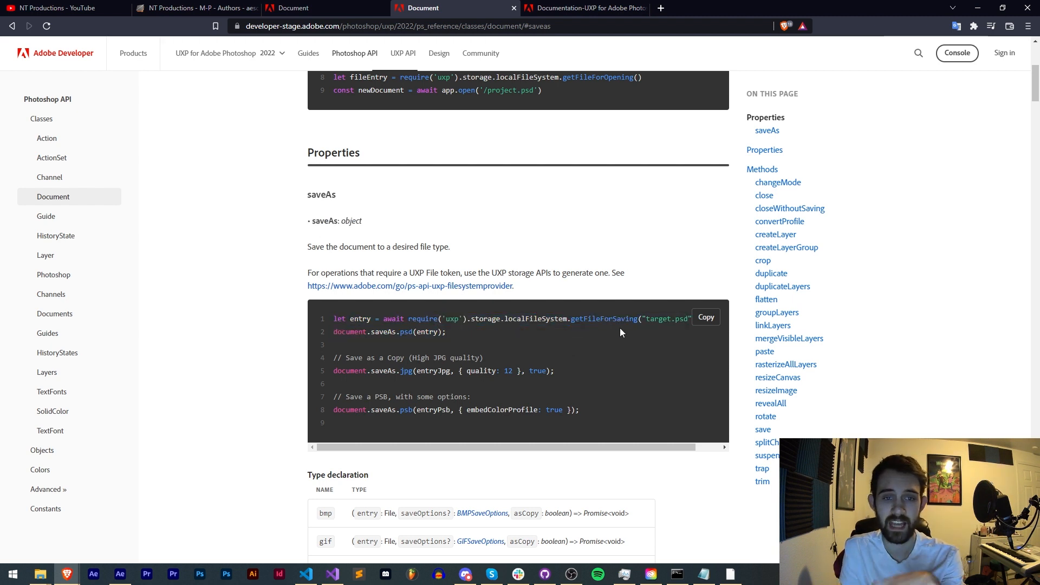
mouse_move(270, 343)
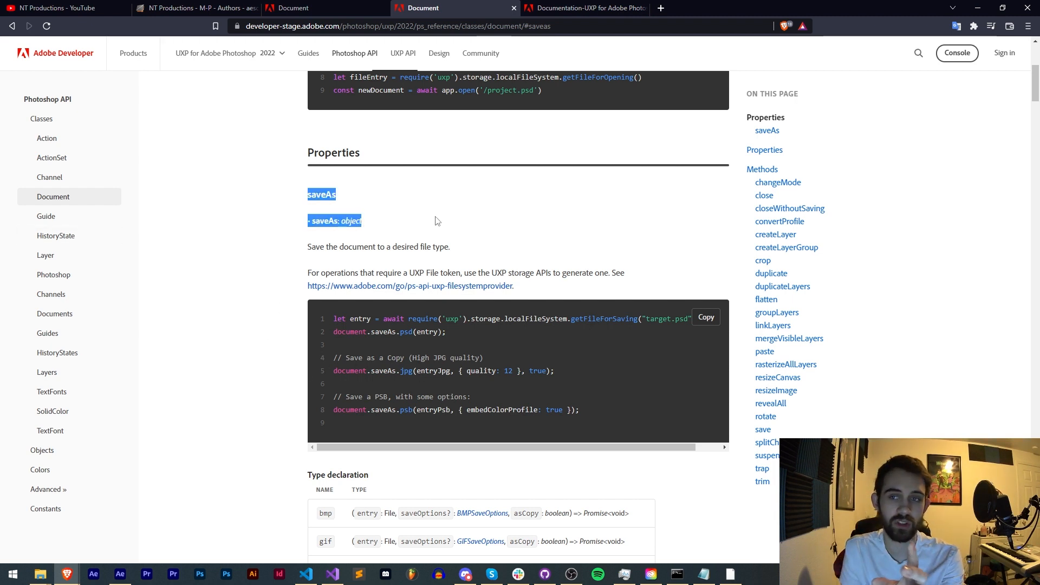
click(474, 248)
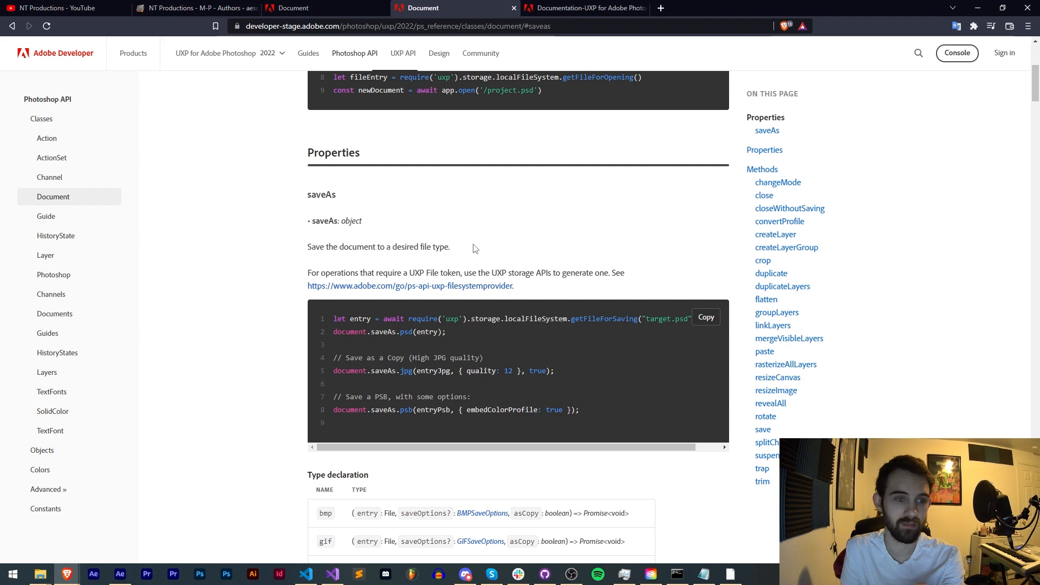
mouse_move(465, 252)
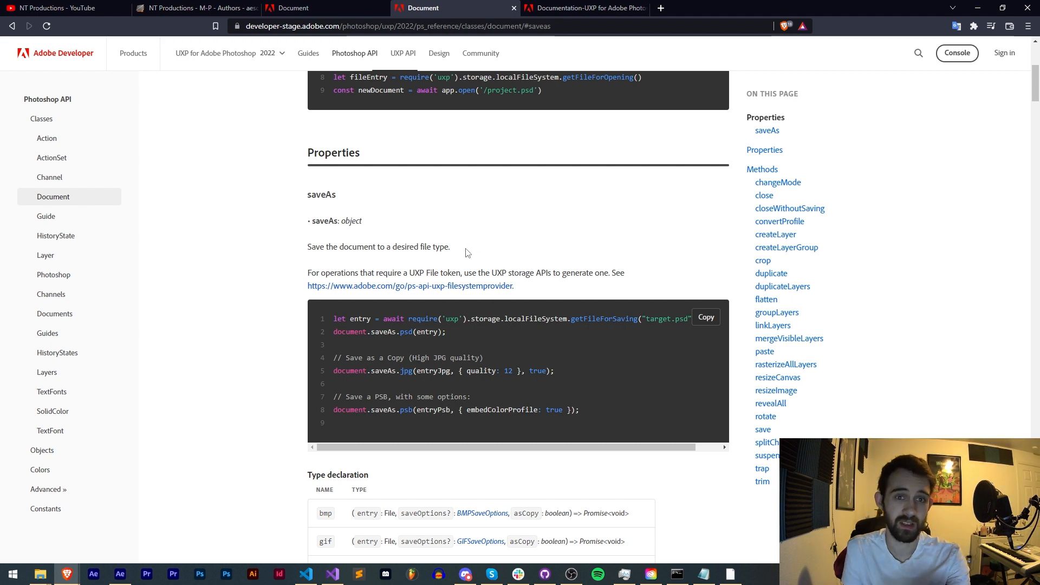
mouse_move(321, 194)
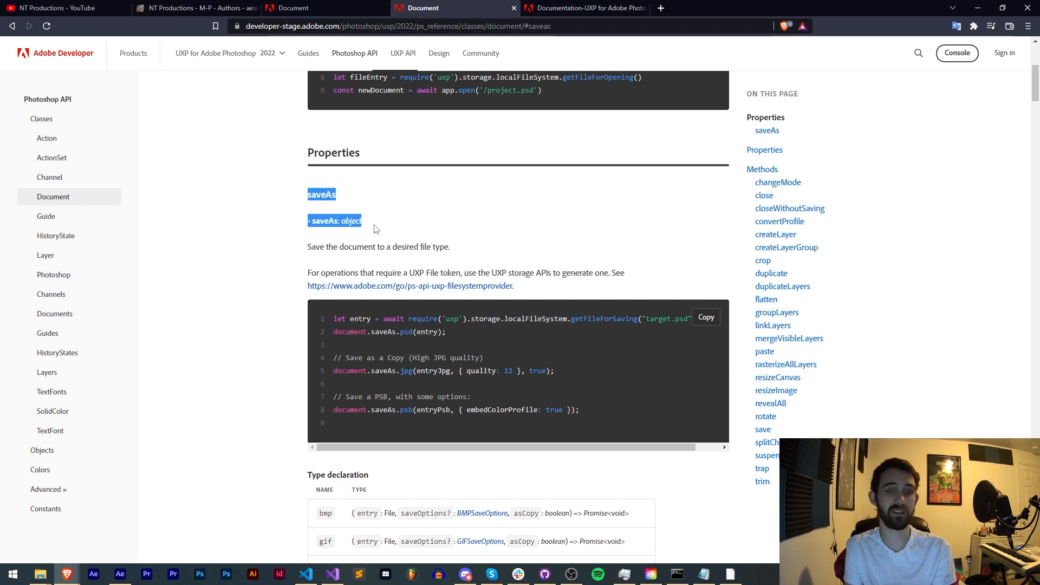
mouse_move(63, 528)
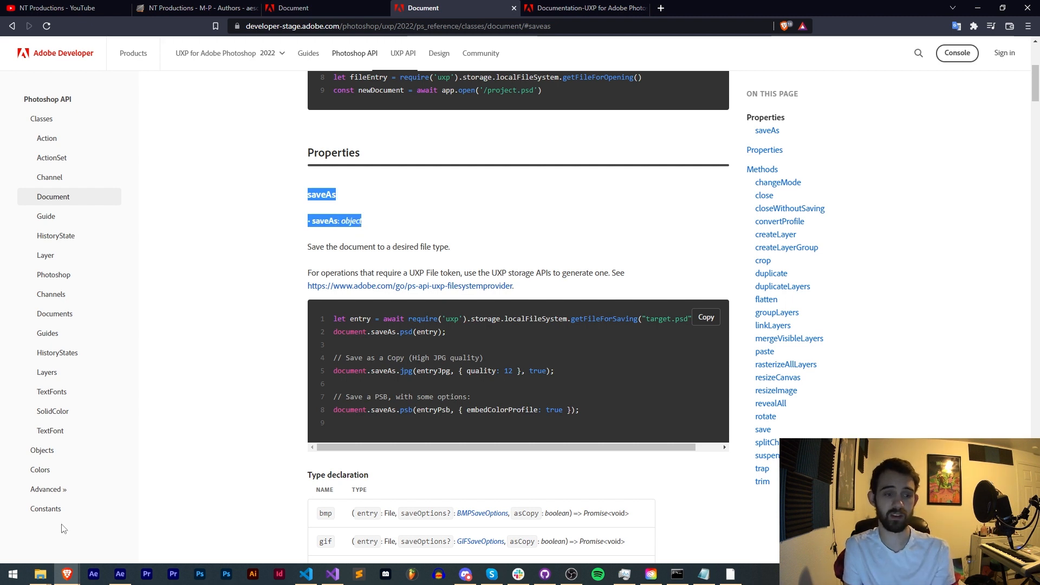
- Follow Constants and Advanced > Modal Execution to a 404 page and check the Wayback Machine for a saved copy
click(45, 508)
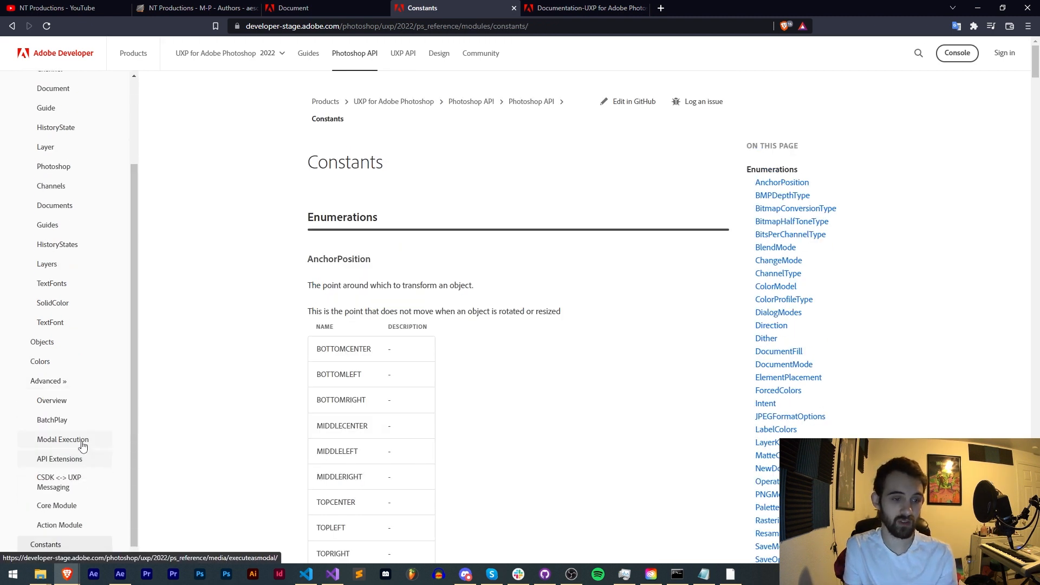
click(63, 439)
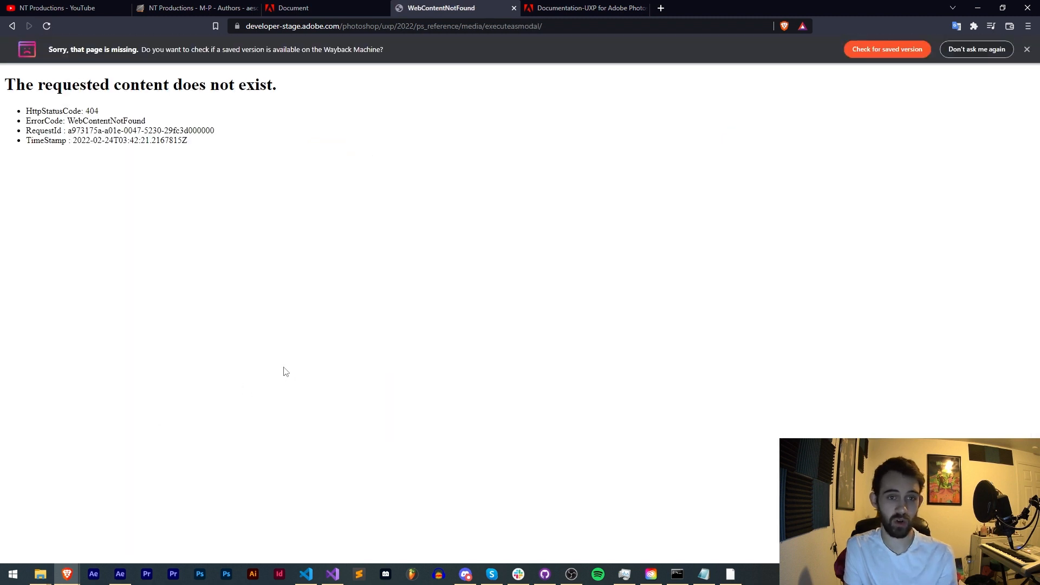
click(392, 26)
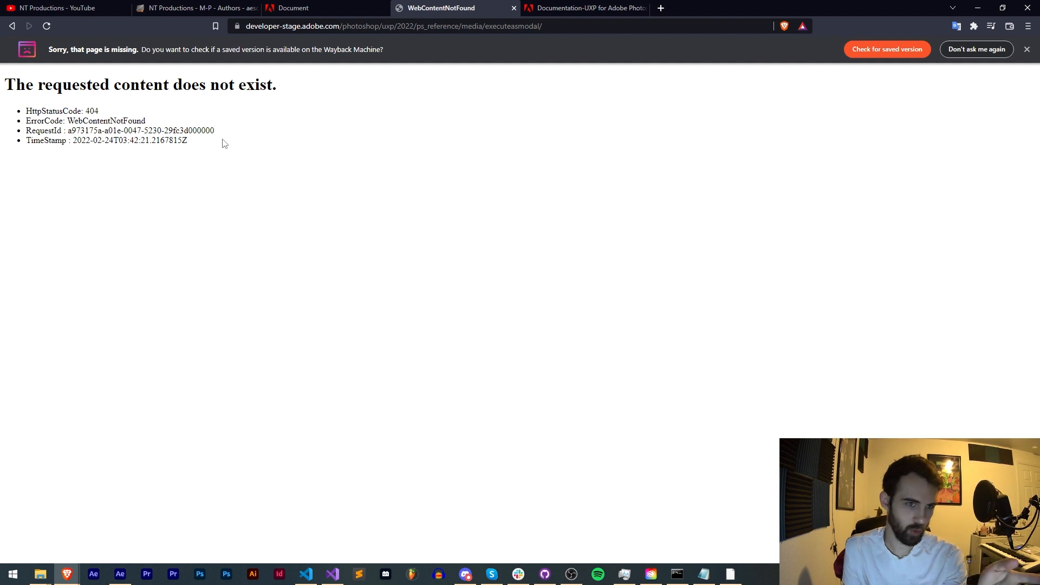
click(887, 49)
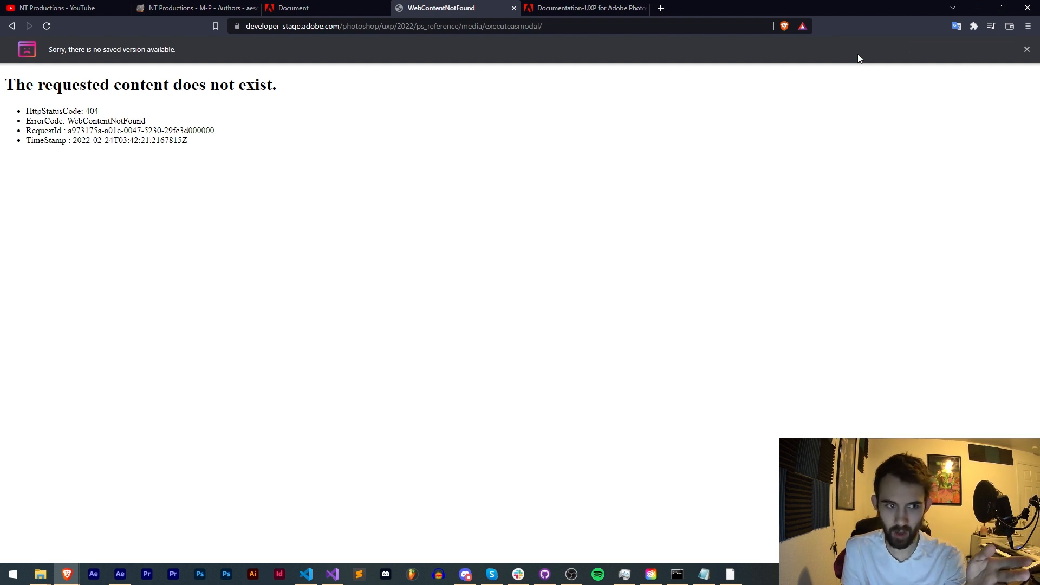
mouse_move(411, 82)
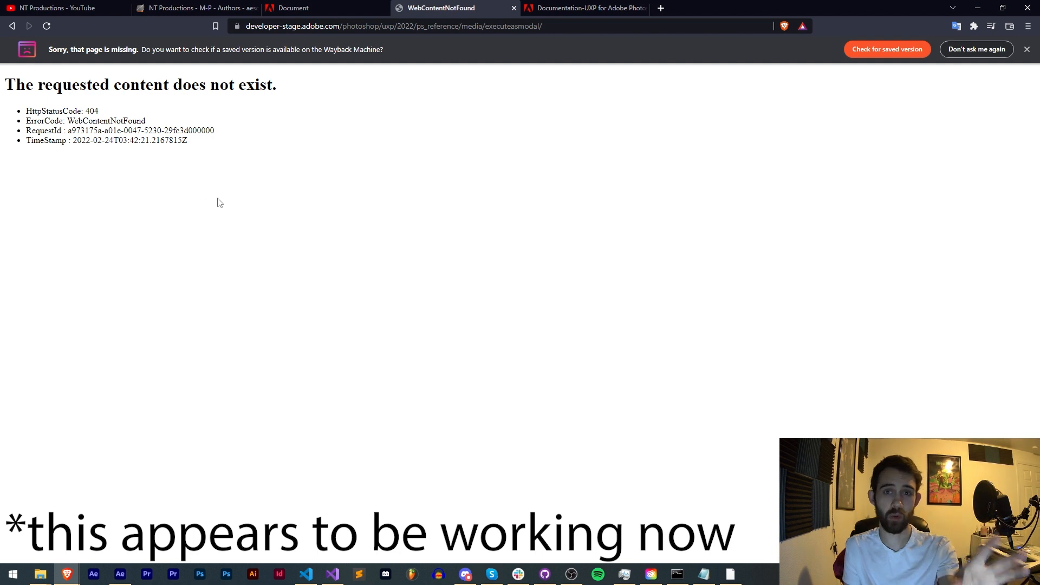
mouse_move(271, 193)
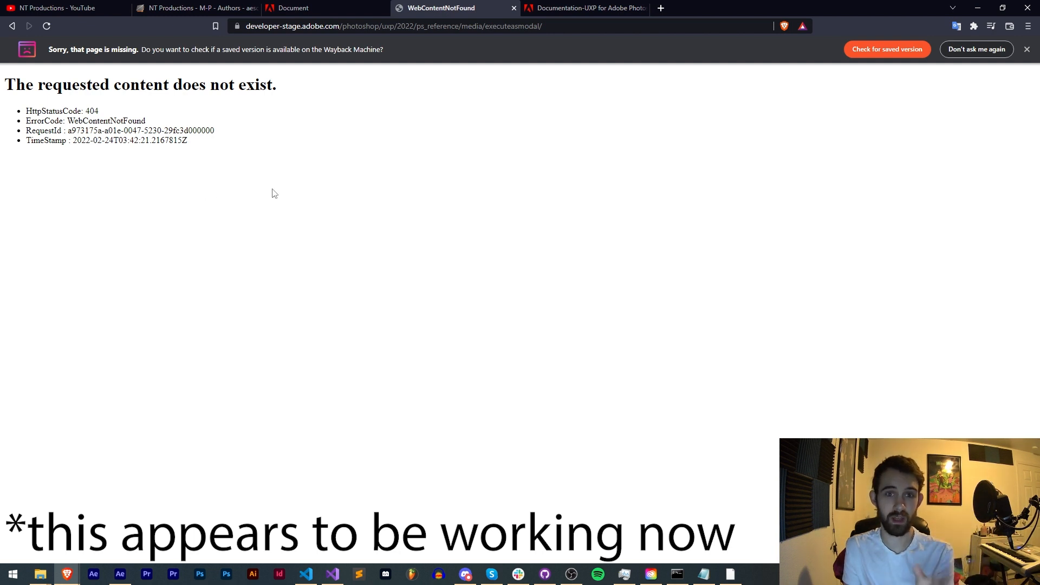
mouse_move(294, 175)
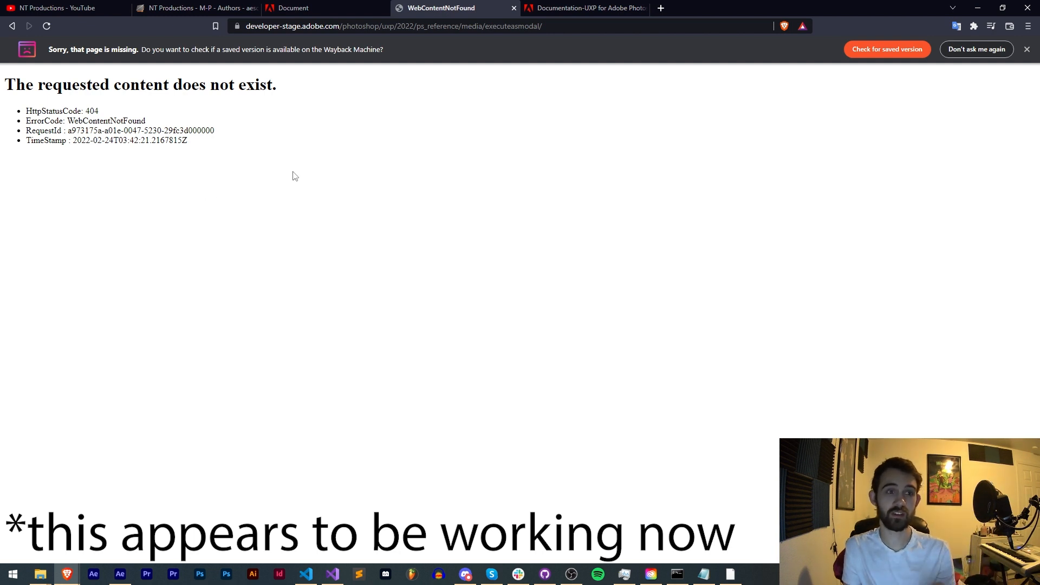
mouse_move(256, 131)
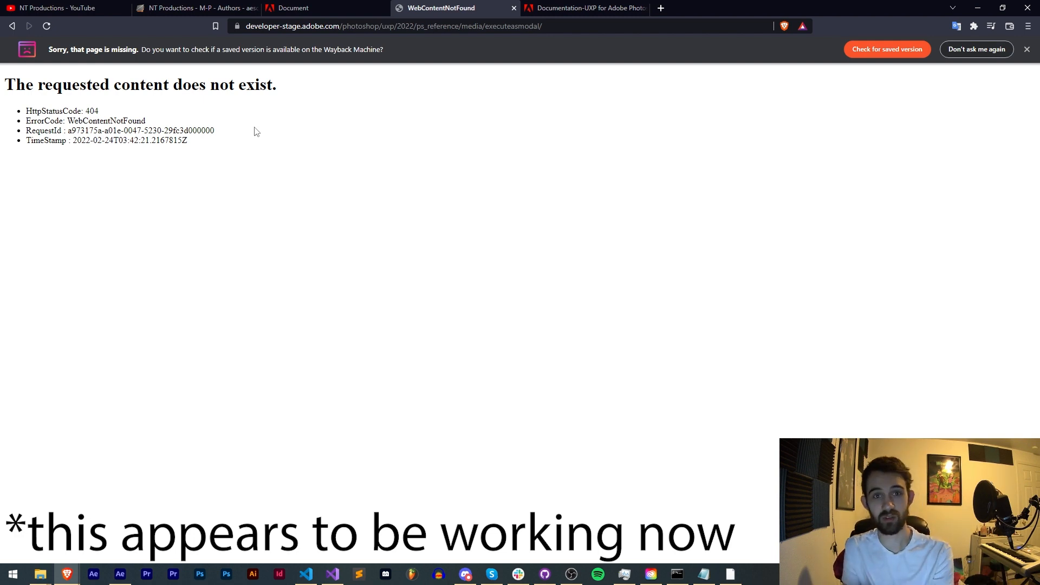
mouse_move(887, 48)
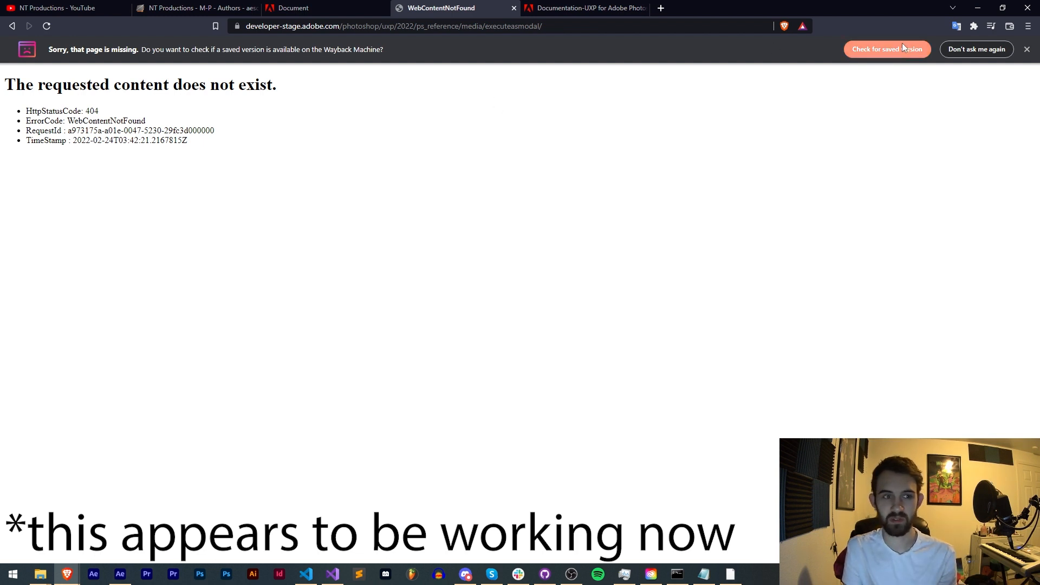
mouse_move(802, 159)
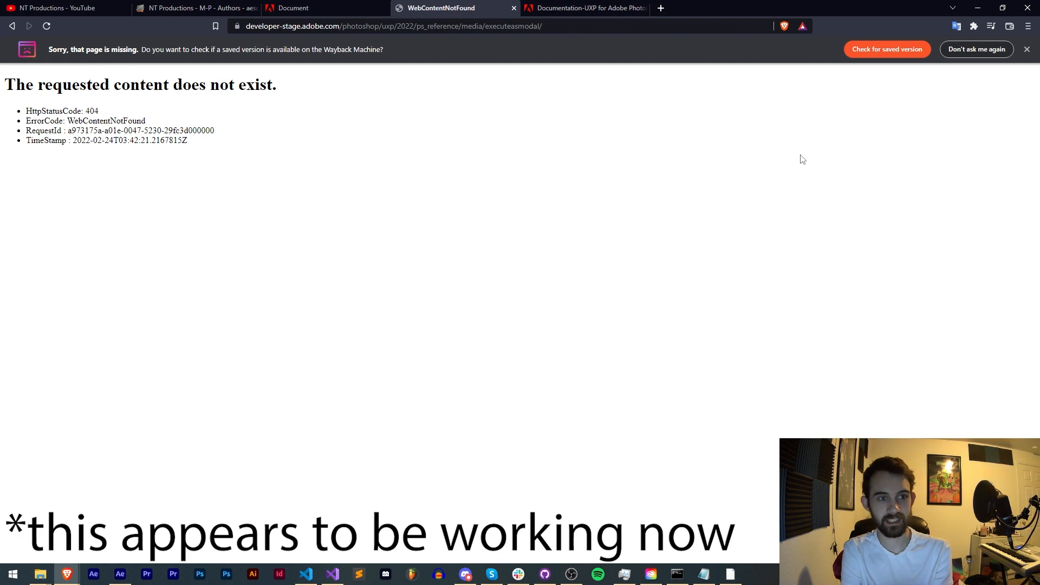
- Compare the 2021 Document page, then return to the 2022 Document saveAs section
click(312, 8)
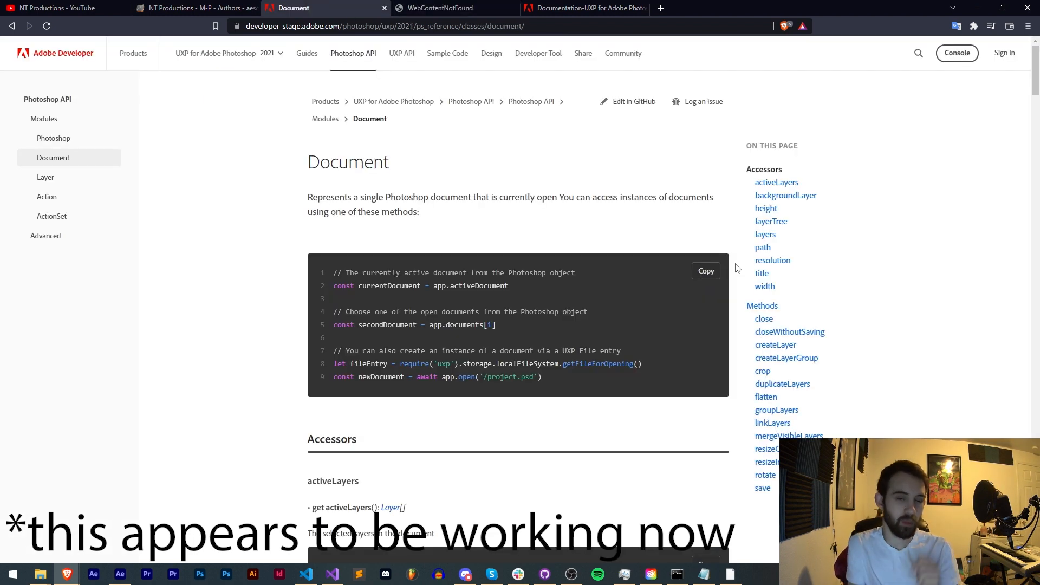
mouse_move(517, 295)
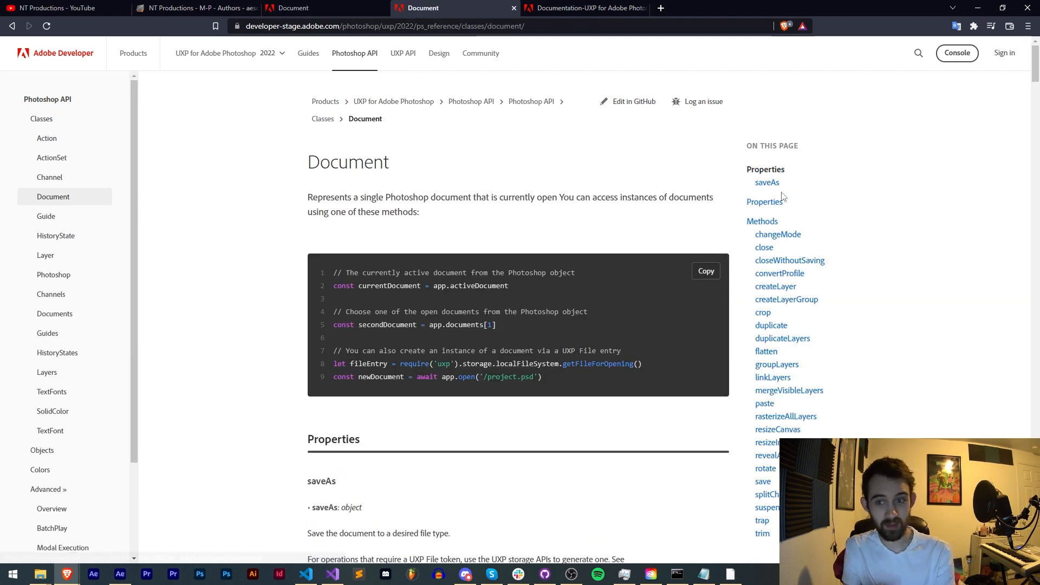
click(767, 182)
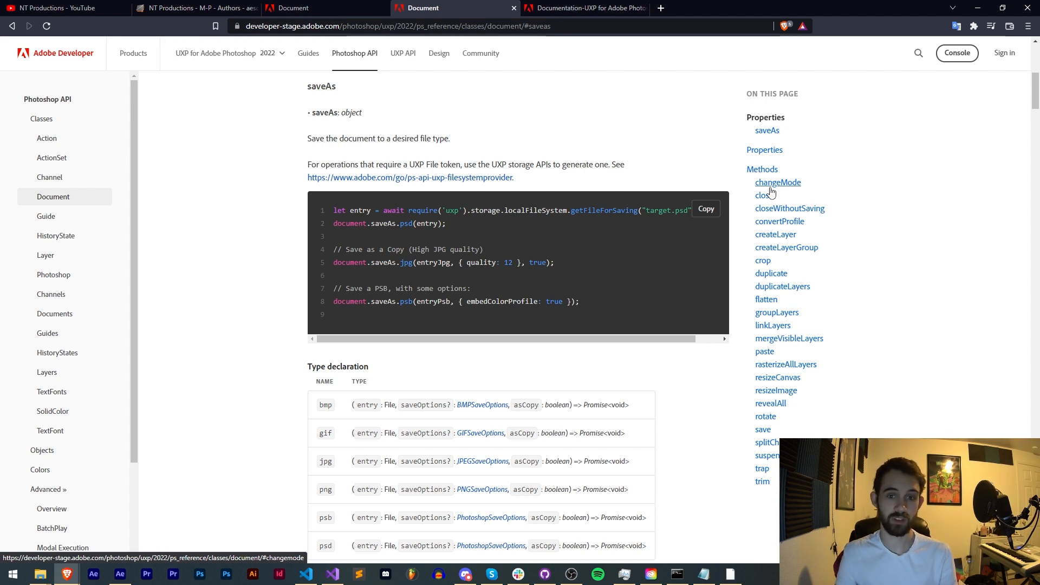
scroll(down, 3)
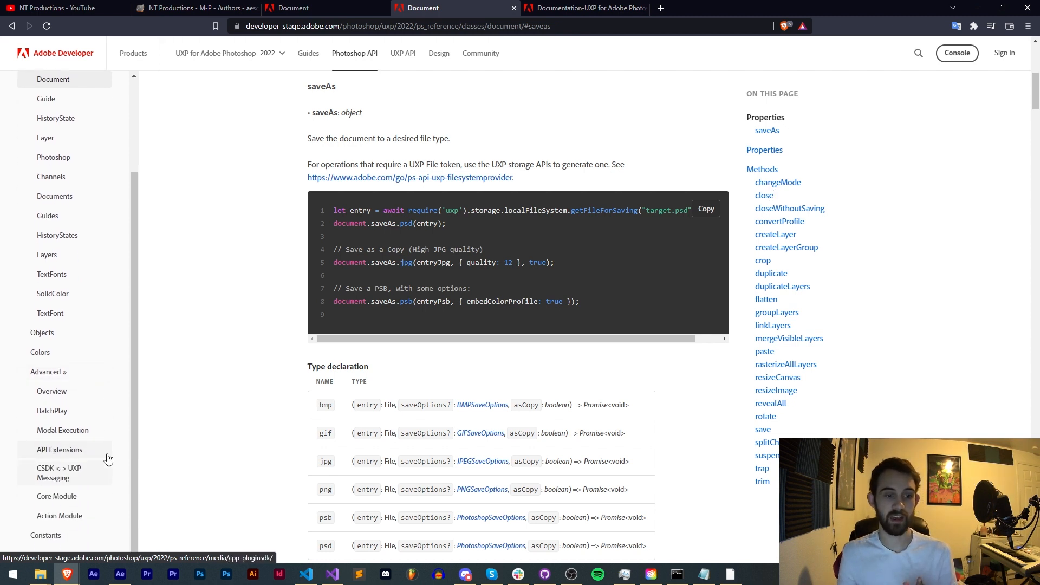
mouse_move(63, 430)
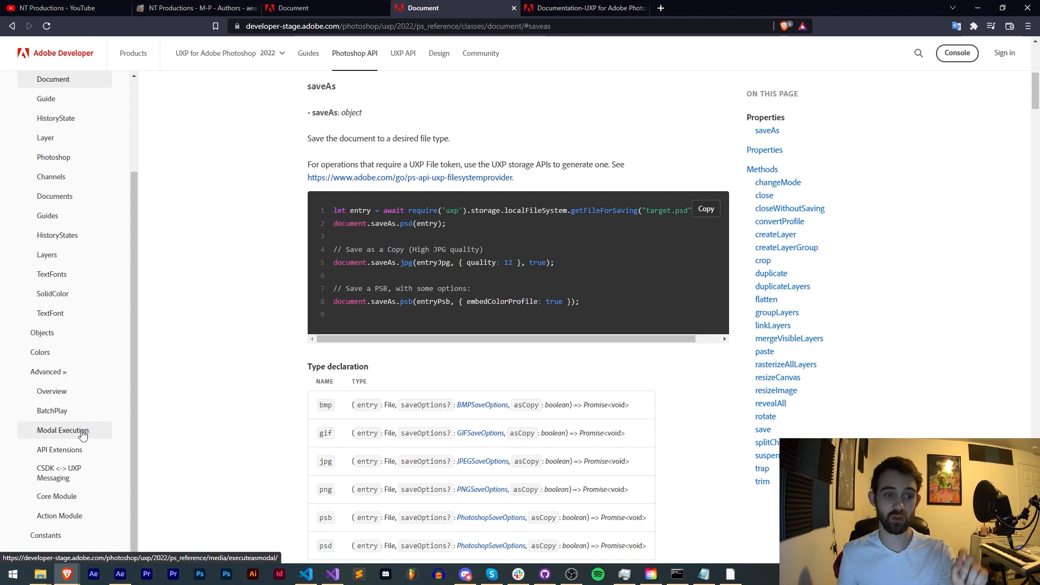
mouse_move(282, 241)
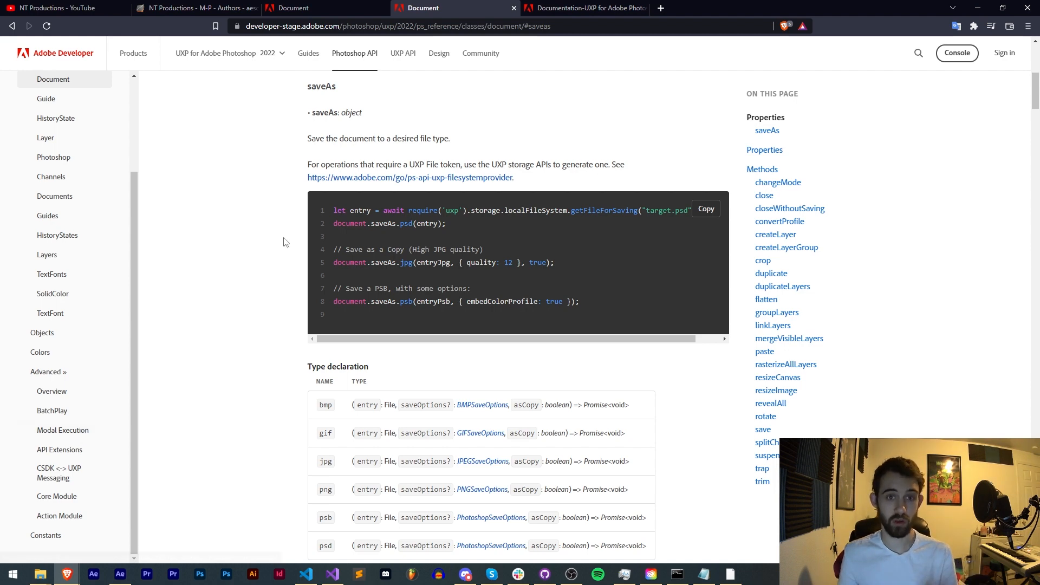
scroll(up, 3)
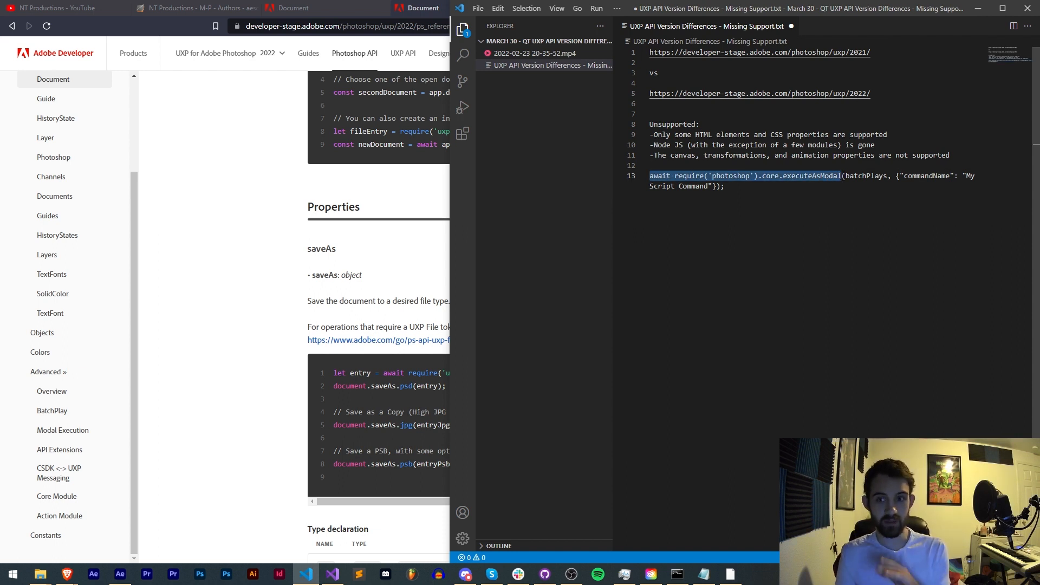
- Review the executeAsModal note in VS Code, highlighting batchPlays, before returning to the saveAs docs
click(653, 165)
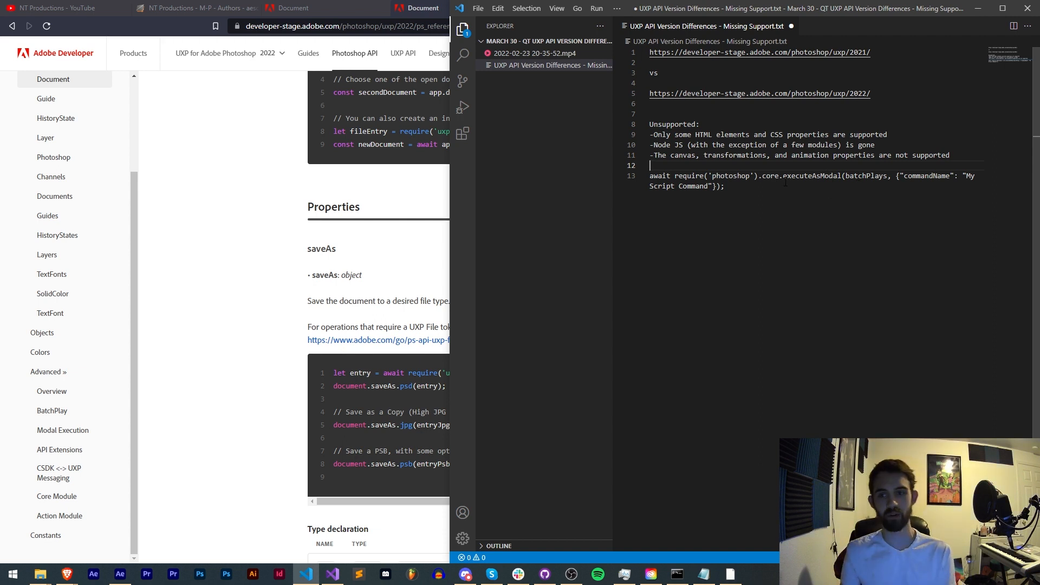
double_click(867, 175)
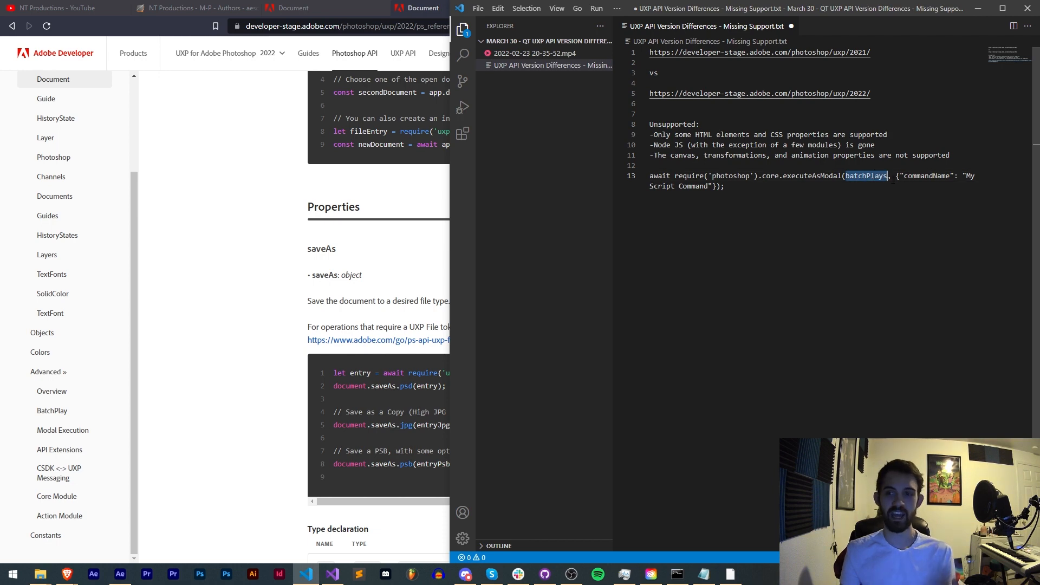
click(656, 164)
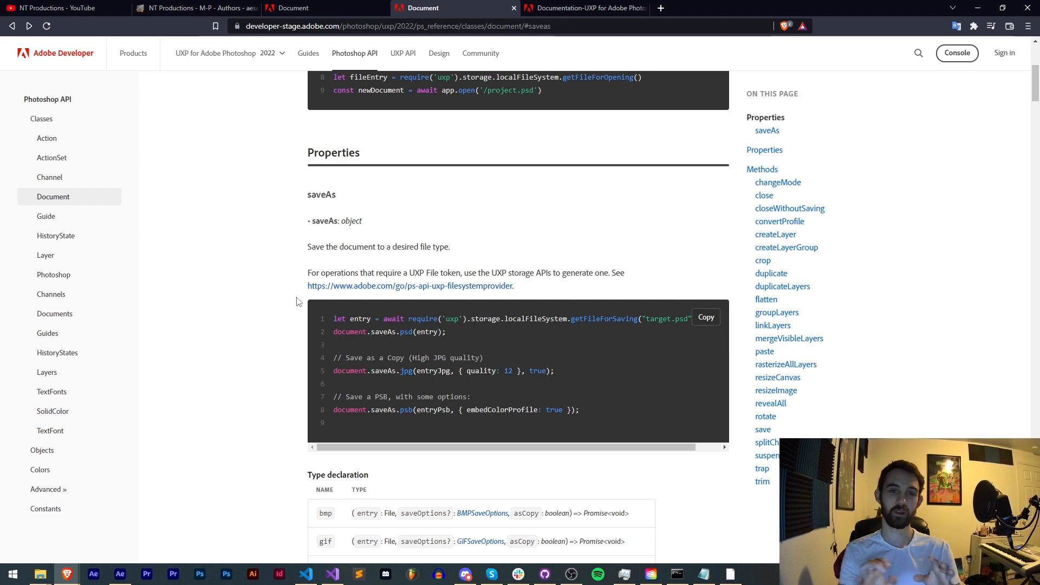
mouse_move(287, 212)
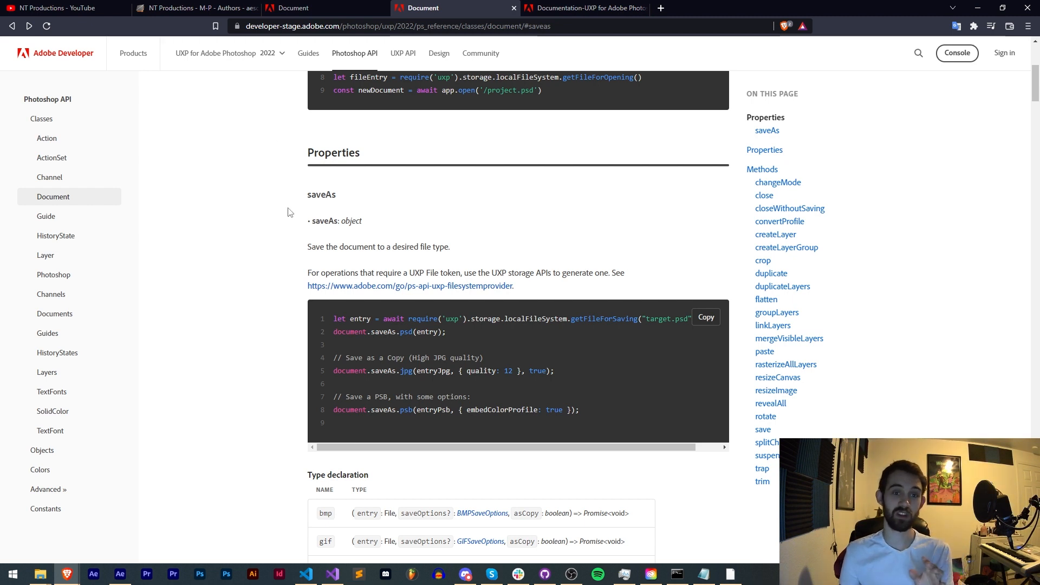
mouse_move(264, 208)
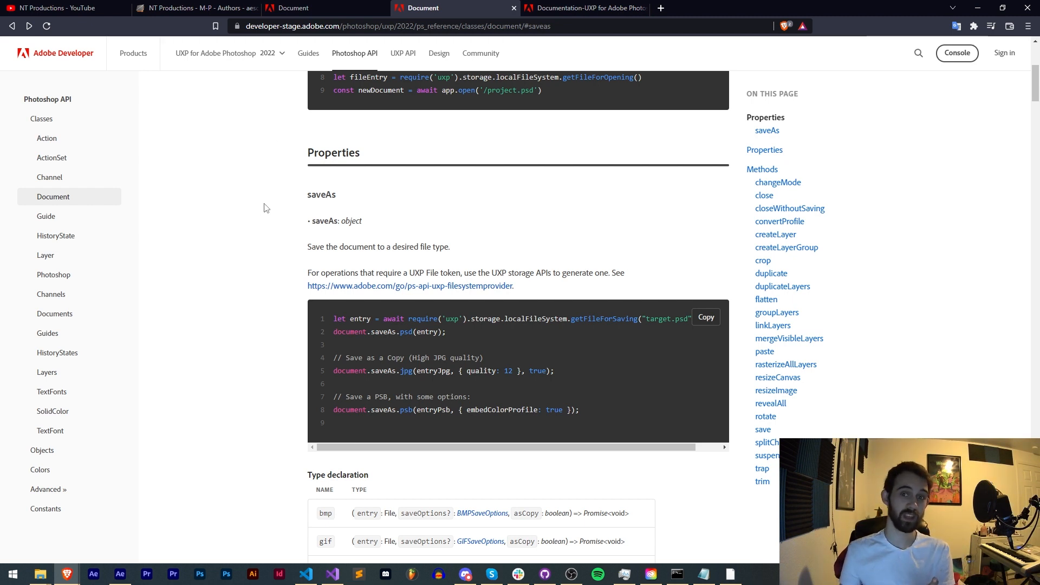
- Skim the Document reference, select a passage, and switch to the Missing Support.txt notes in VS Code
scroll(up, 3)
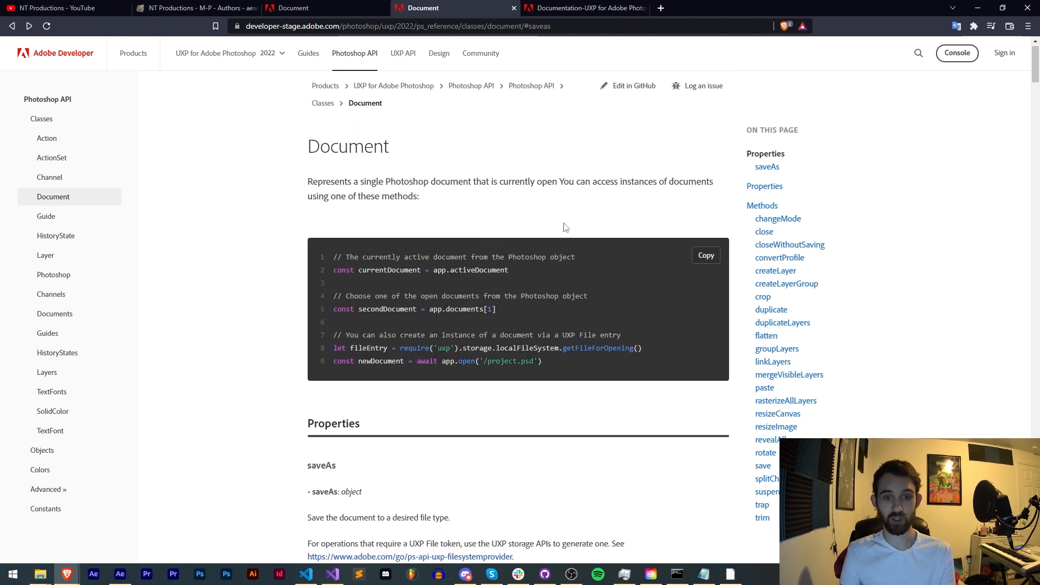
scroll(down, 3)
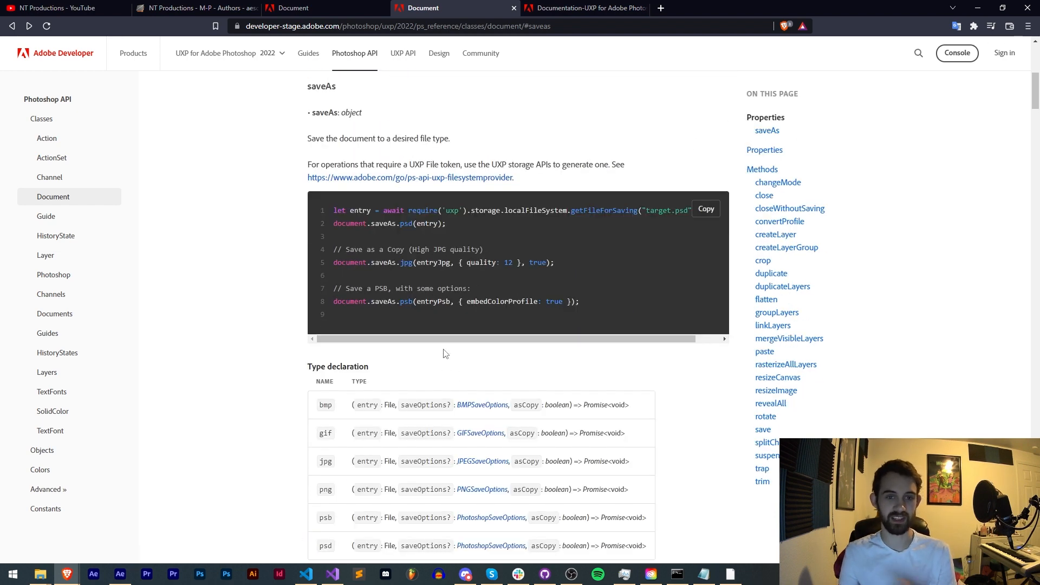
scroll(down, 3)
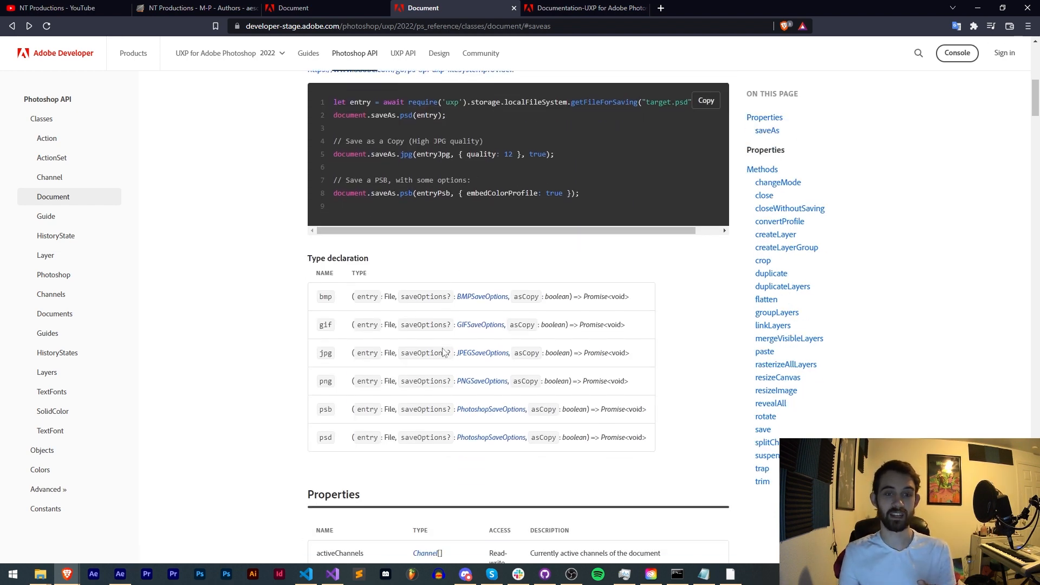
scroll(down, 3)
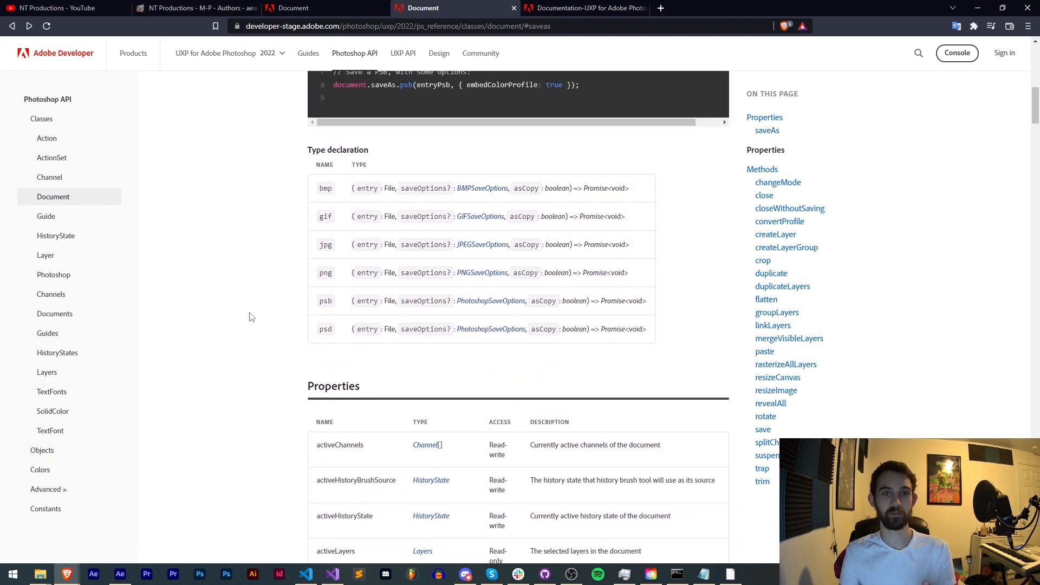
mouse_move(326, 204)
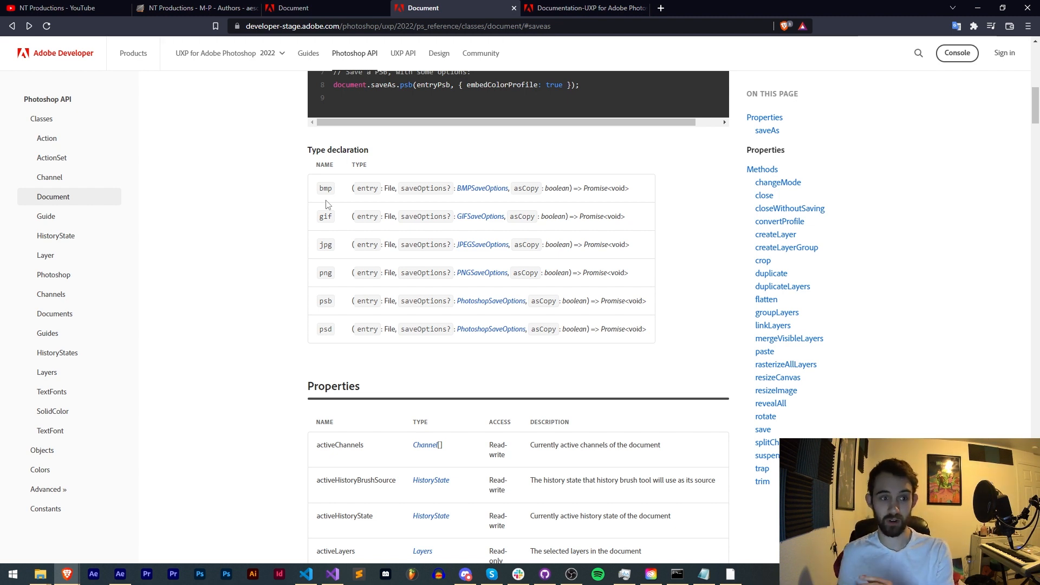
scroll(up, 3)
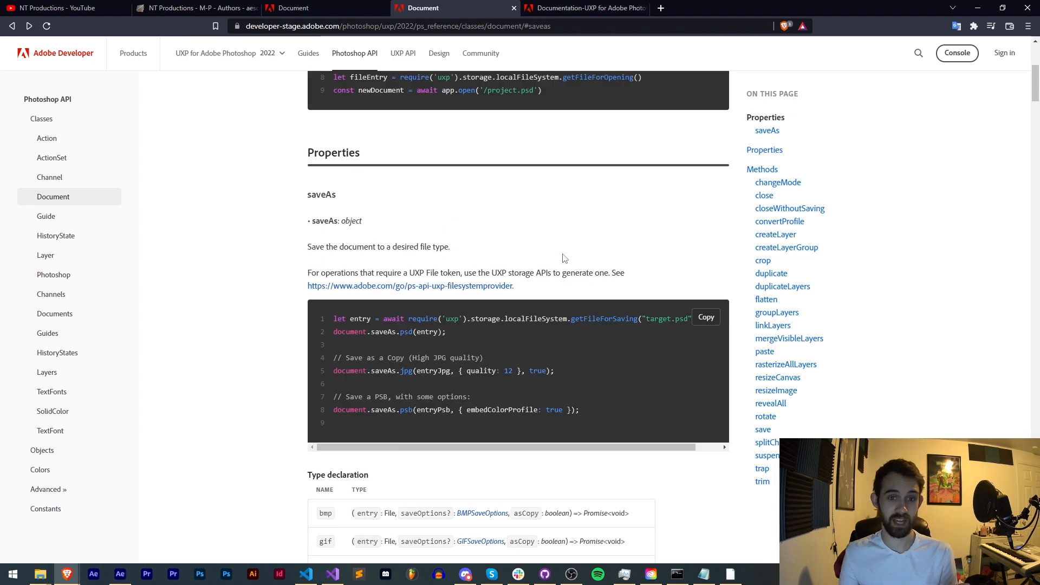
scroll(up, 3)
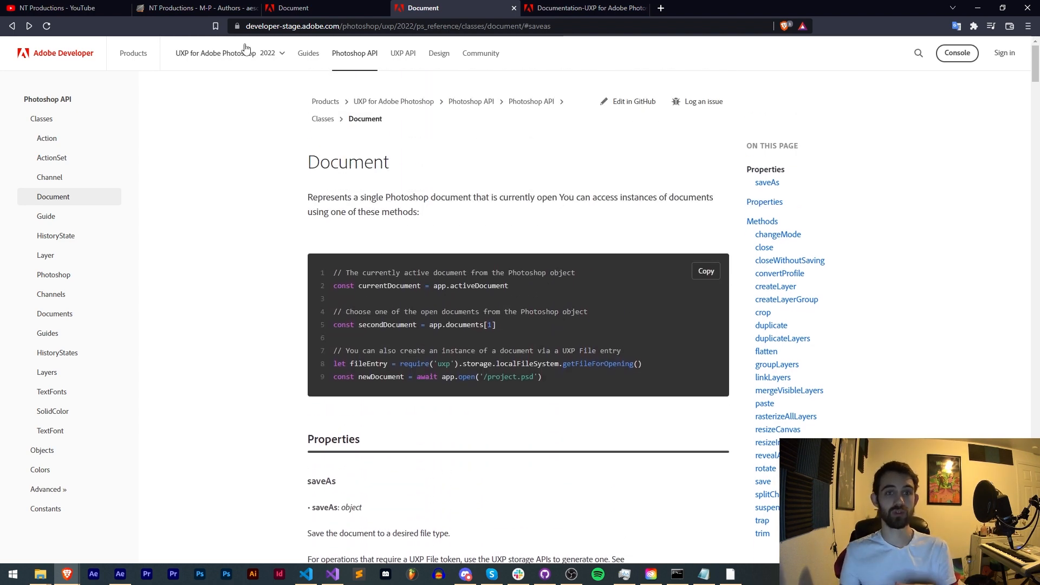
mouse_move(410, 125)
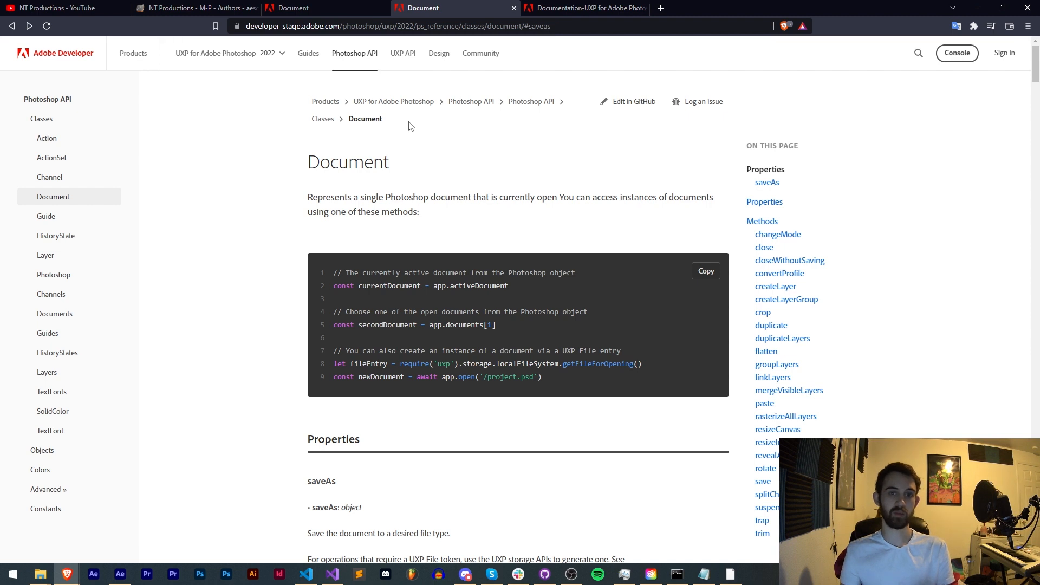
mouse_move(467, 212)
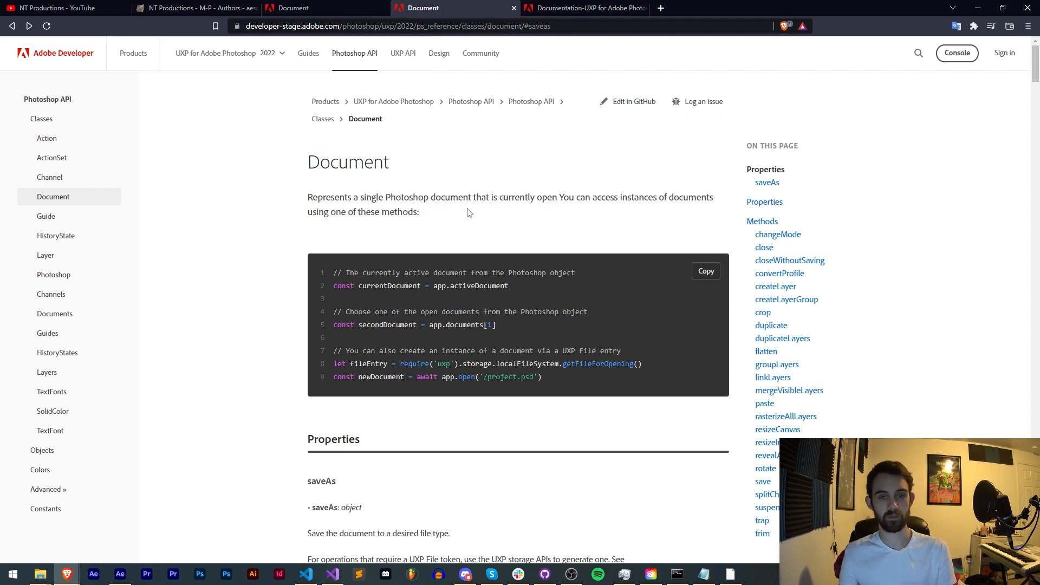
drag(310, 162, 420, 213)
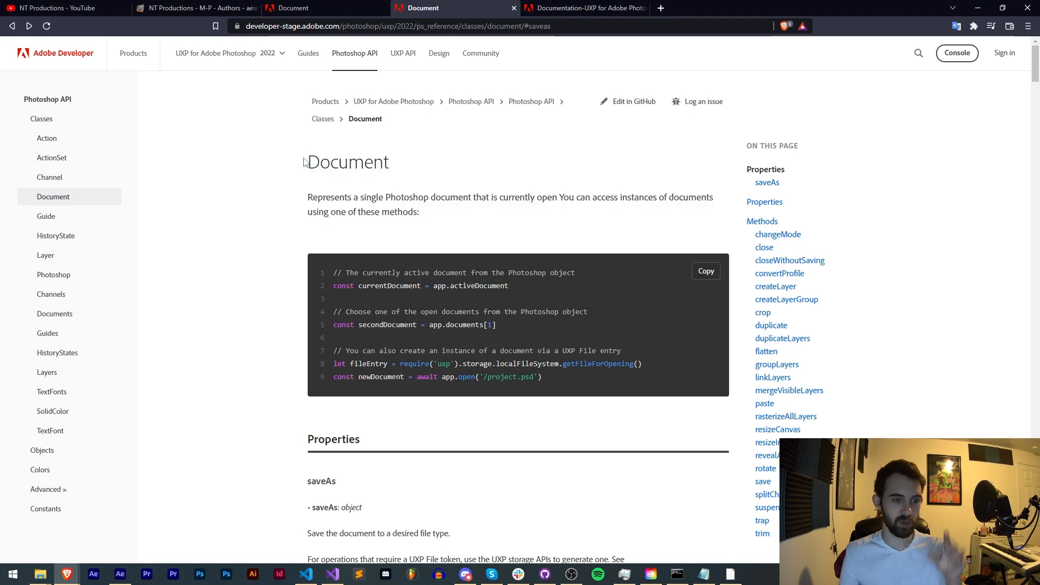
mouse_move(305, 162)
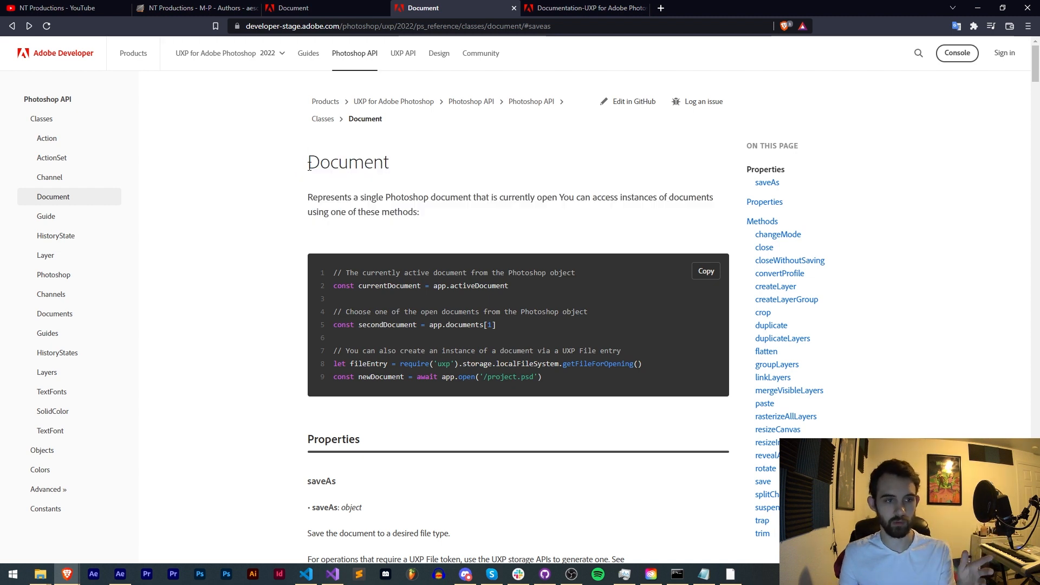
mouse_move(480, 53)
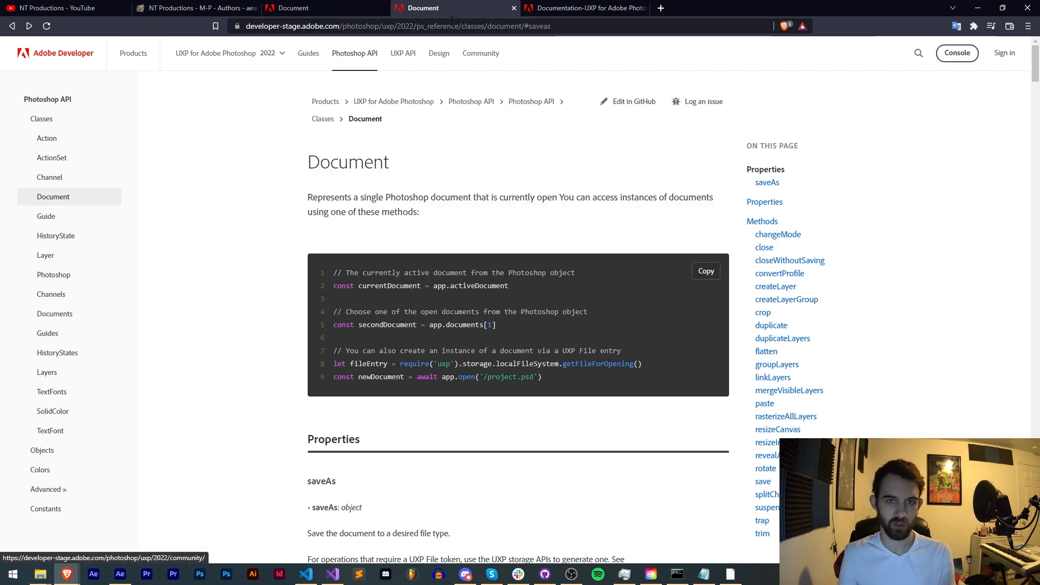
mouse_move(590, 208)
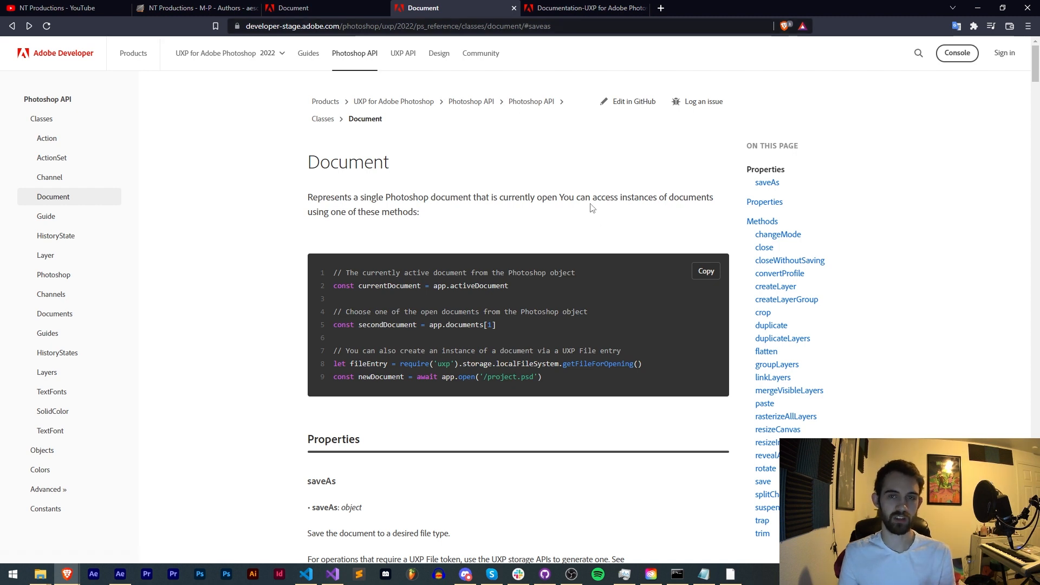
click(304, 574)
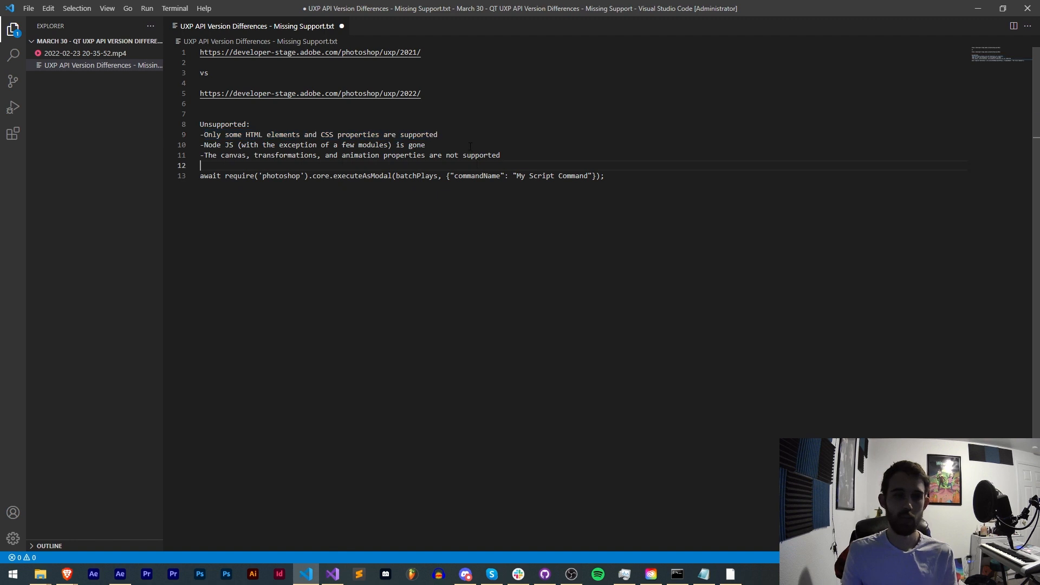
triple_click(318, 135)
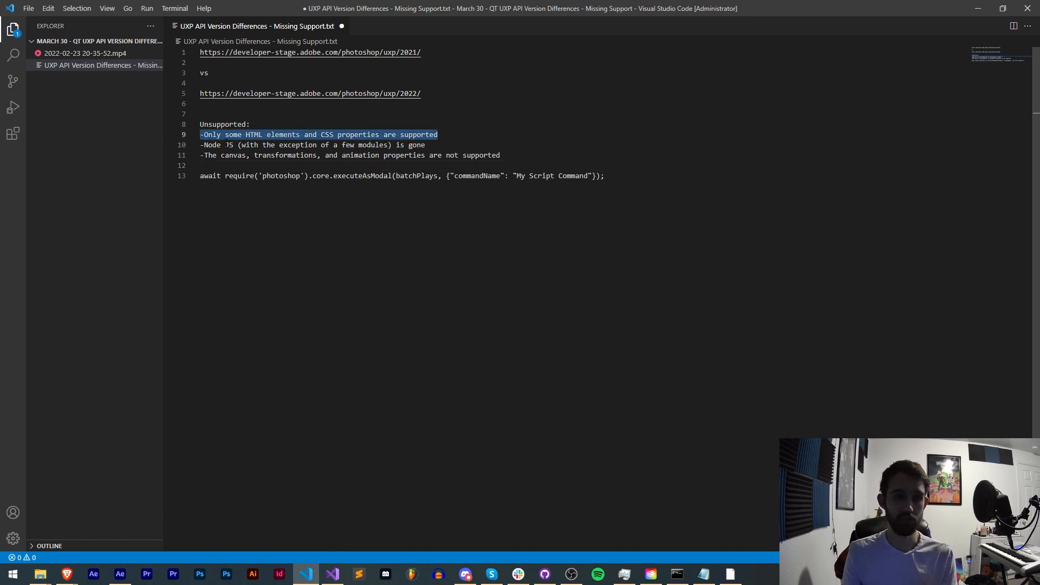
click(312, 144)
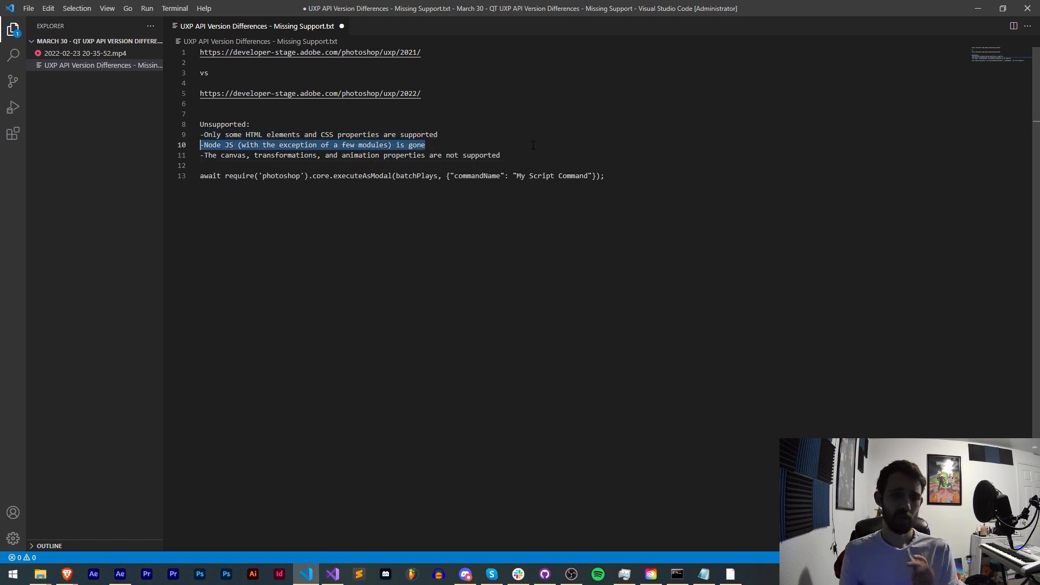
click(427, 144)
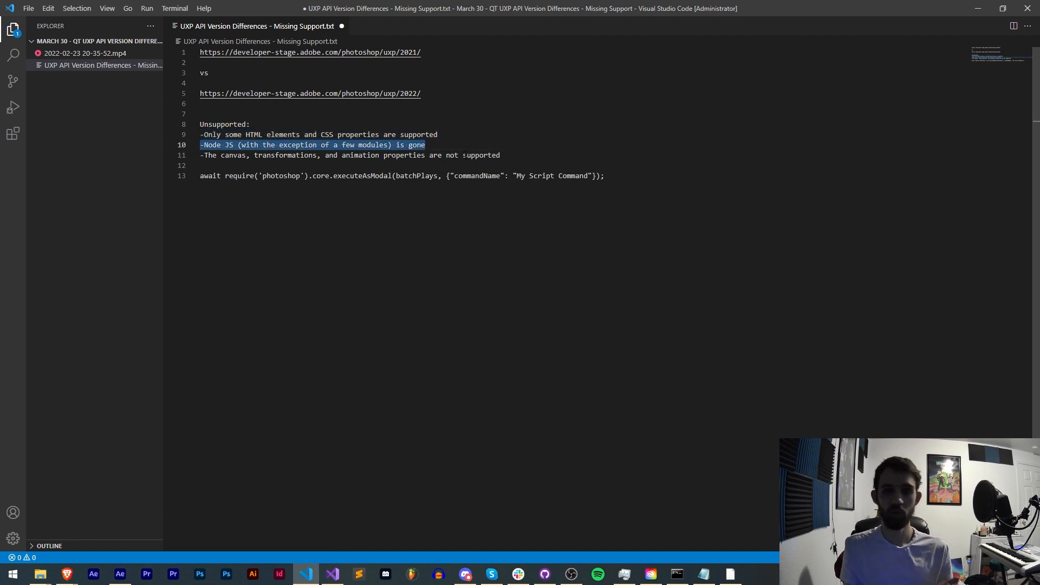
click(463, 134)
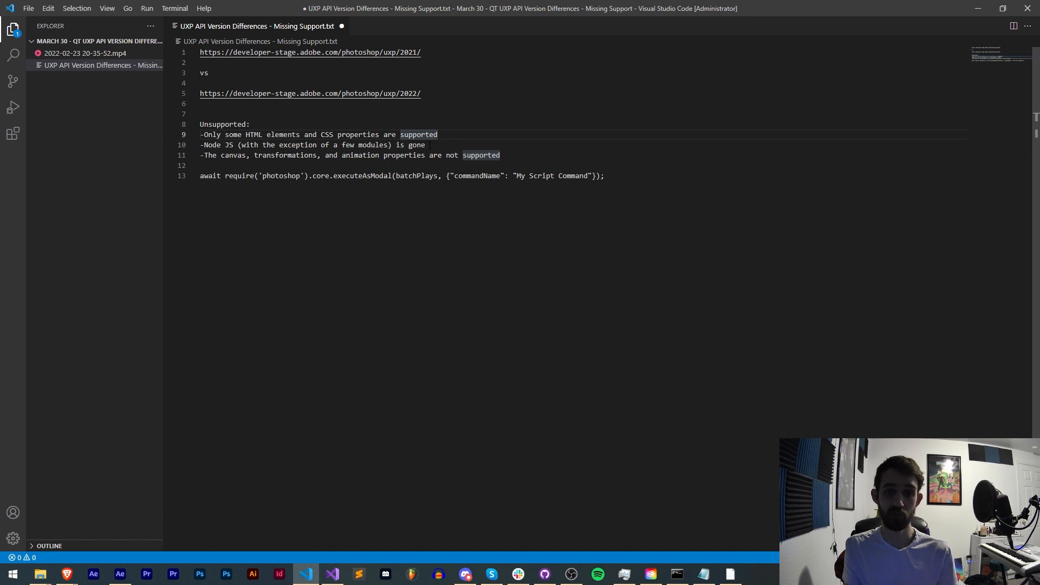
triple_click(312, 144)
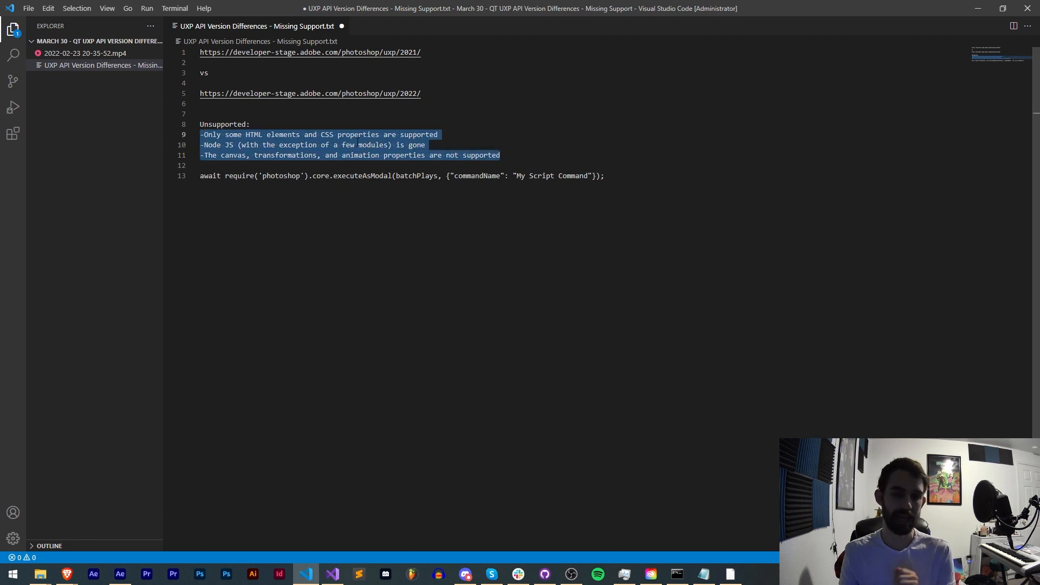
click(250, 124)
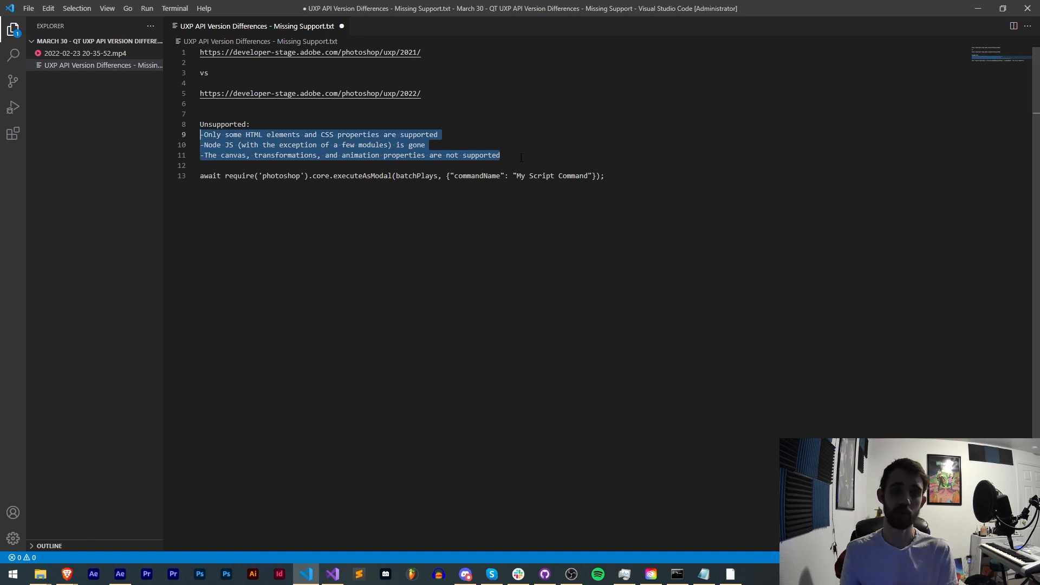
click(540, 154)
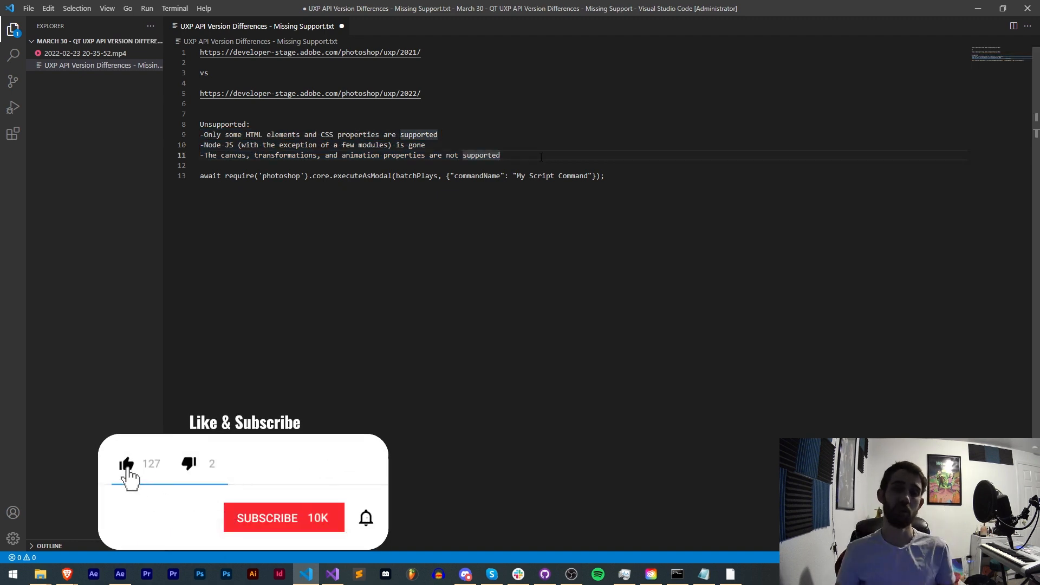
click(283, 517)
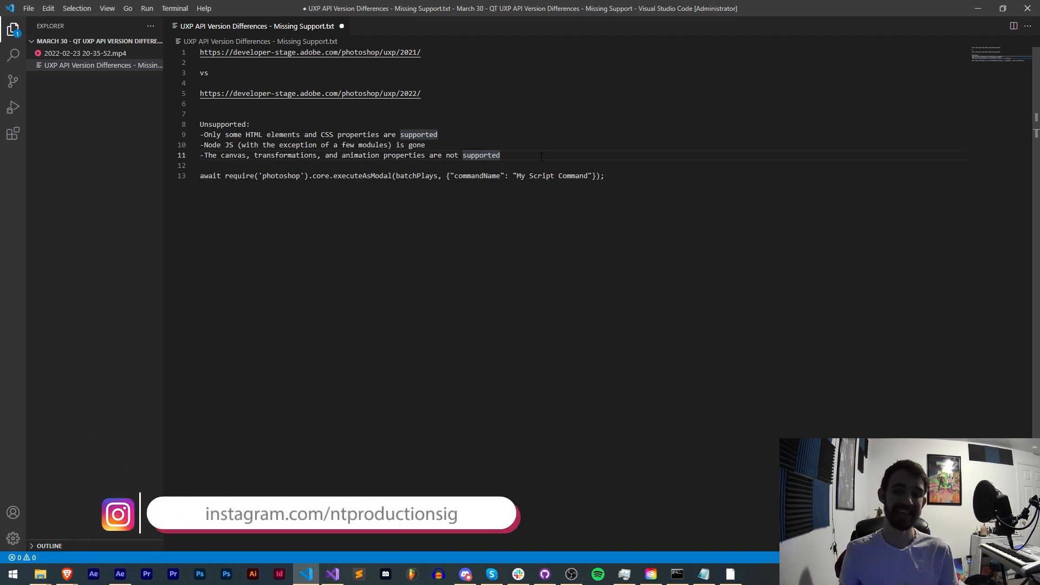
mouse_move(393, 350)
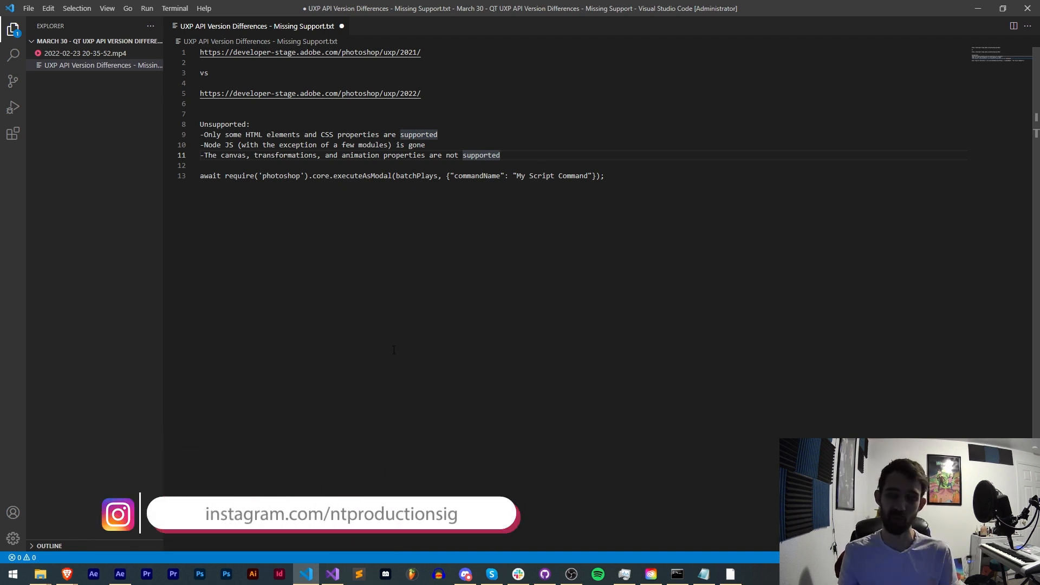
- Bring up the ntproductions Discord scripting channel from the taskbar
click(465, 574)
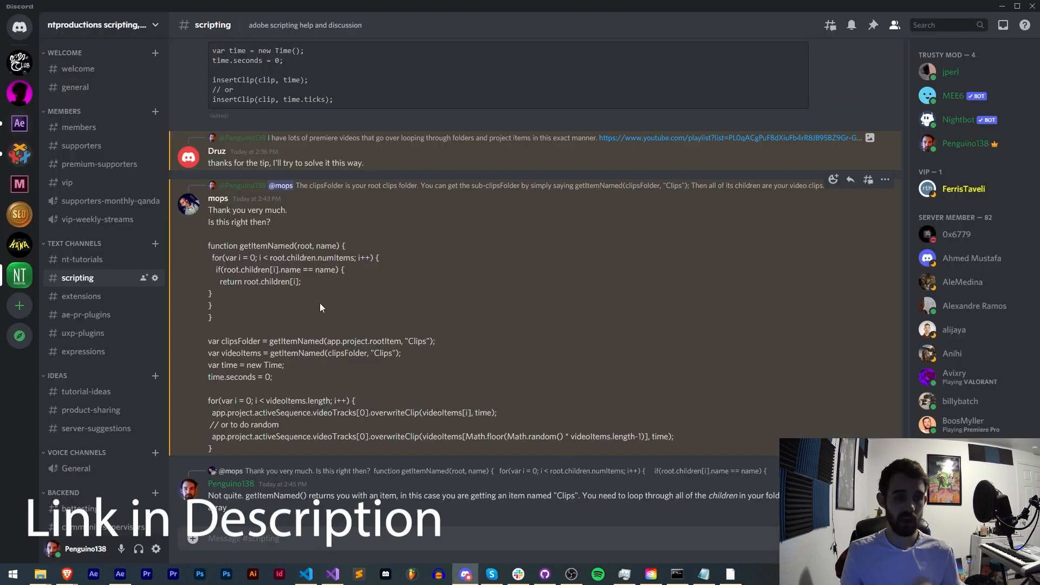
mouse_move(356, 314)
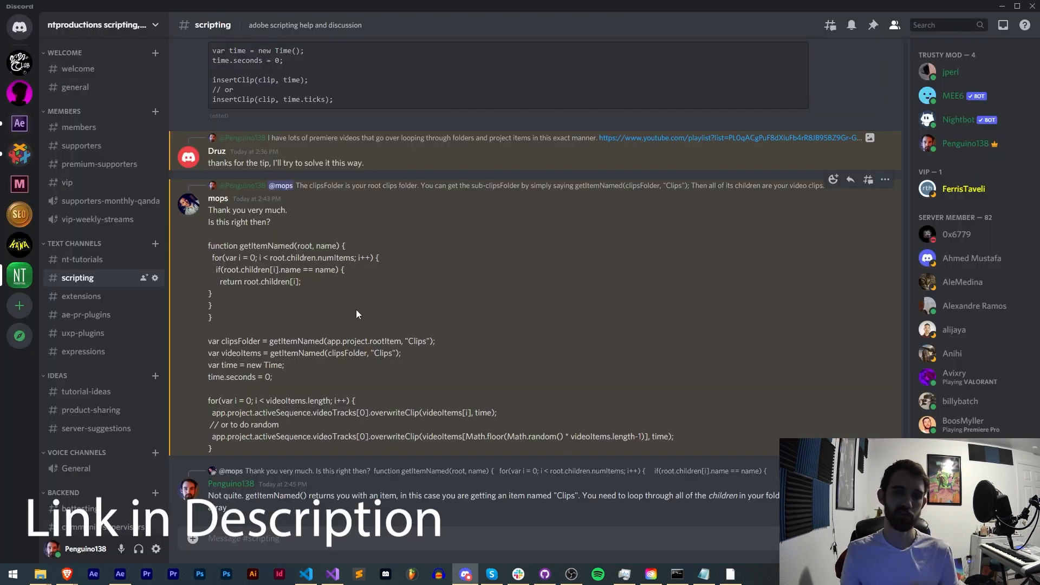
mouse_move(361, 306)
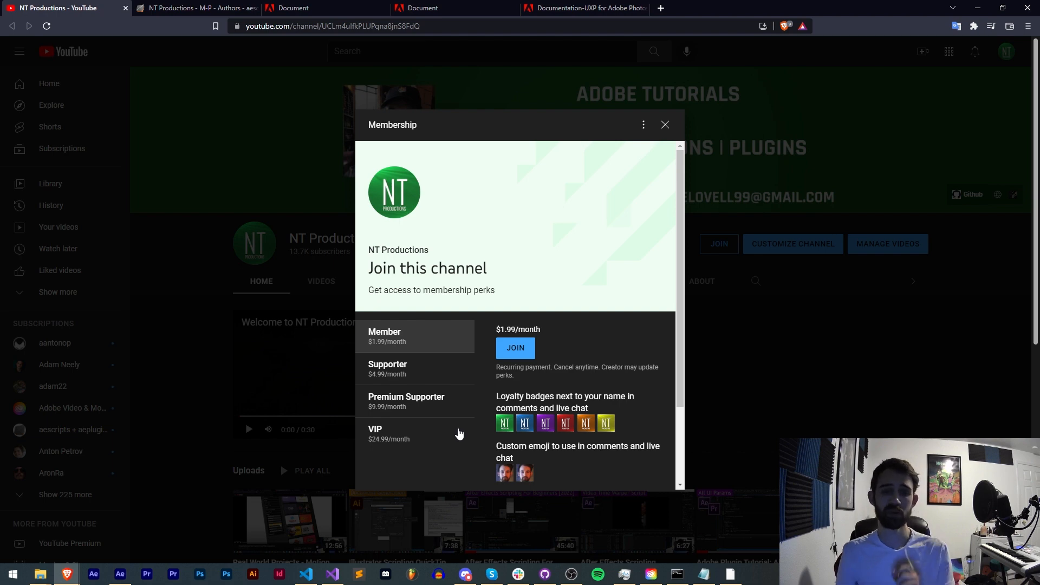
- Return to the 2022 Photoshop Document class reference page on developer-stage.adobe.com
click(196, 8)
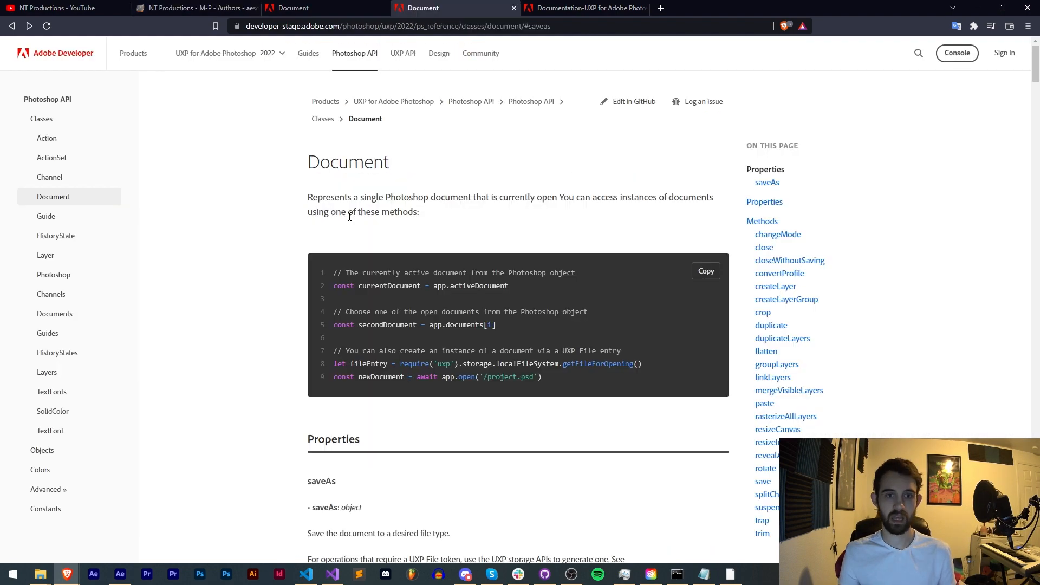
mouse_move(342, 216)
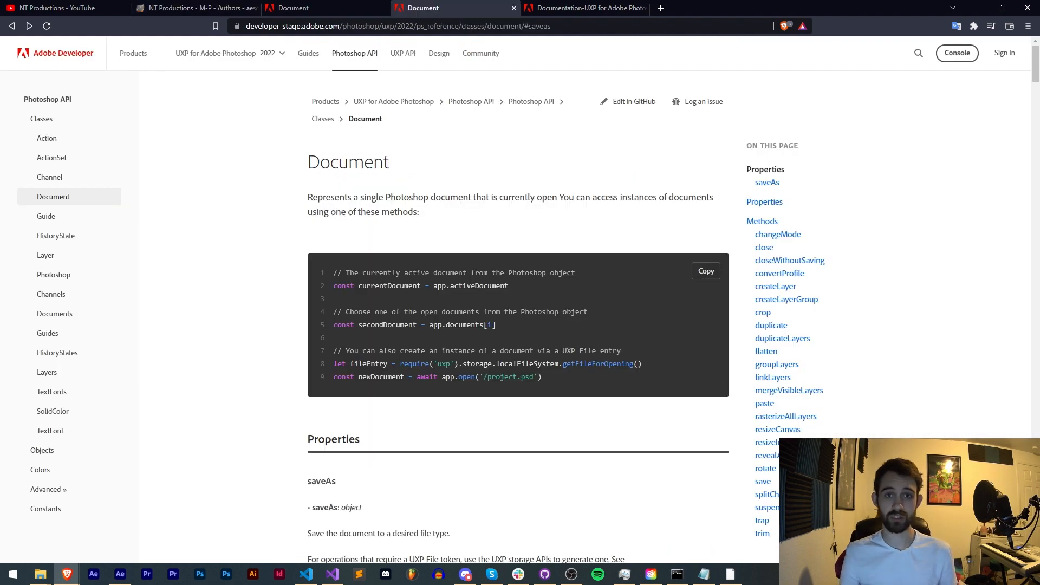